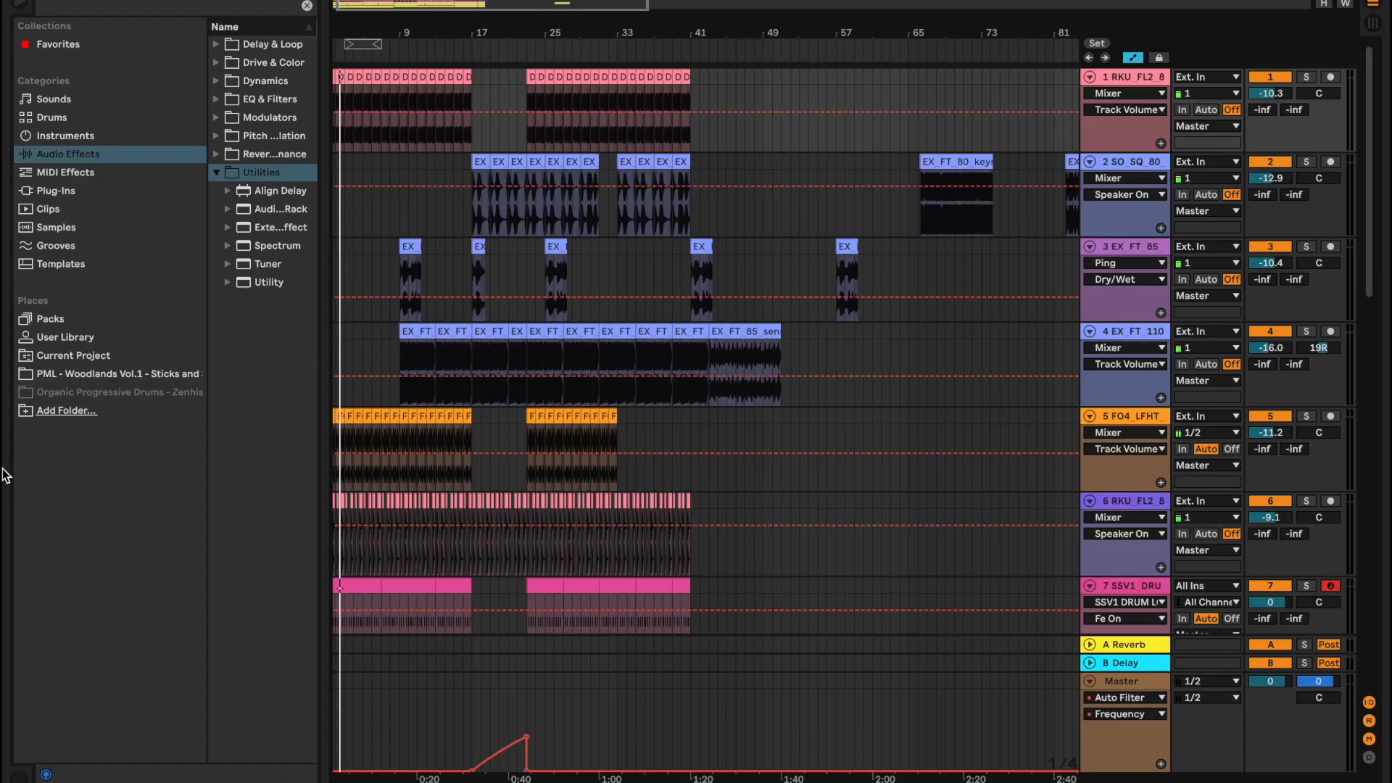
mouse_move(360, 219)
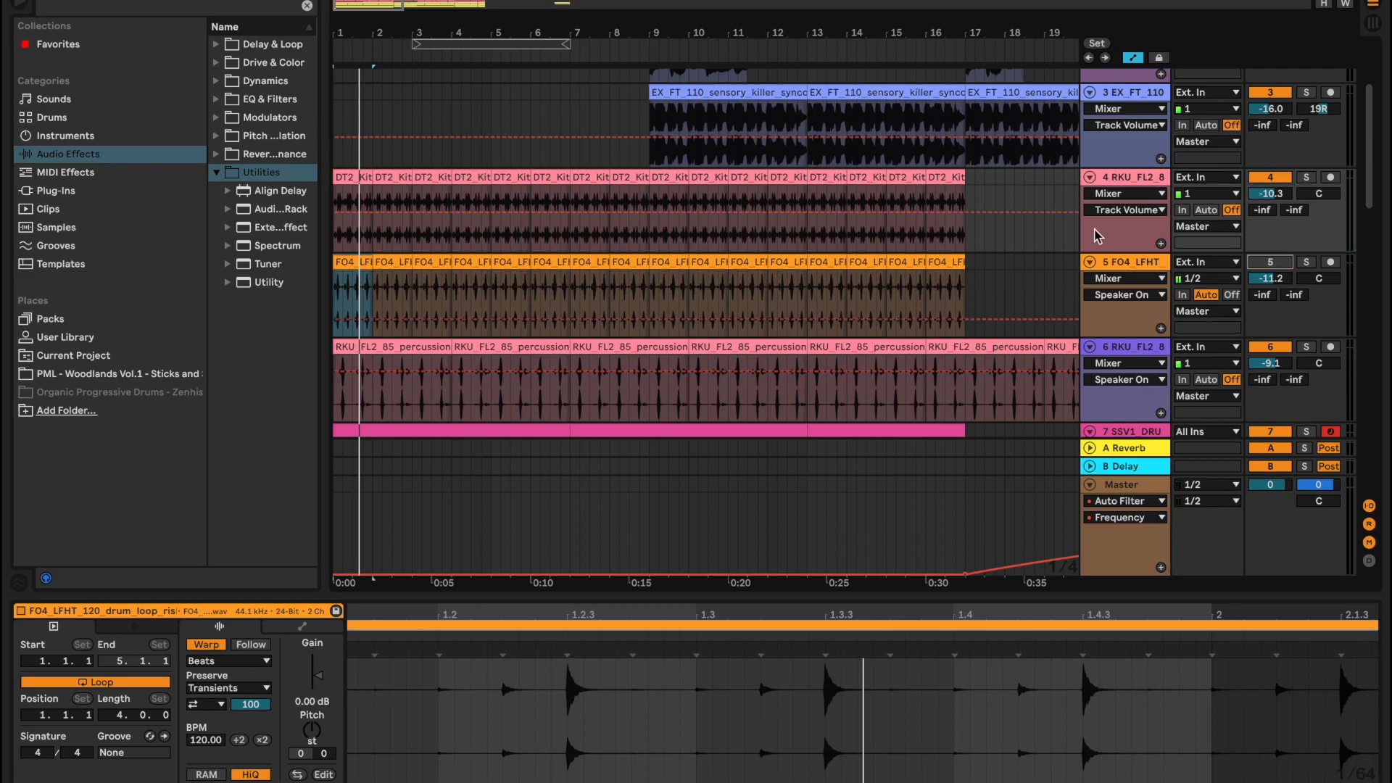
Warp the DT2 closed hi-hat loop in Complex mode and transpose it down 4 semitones
click(347, 204)
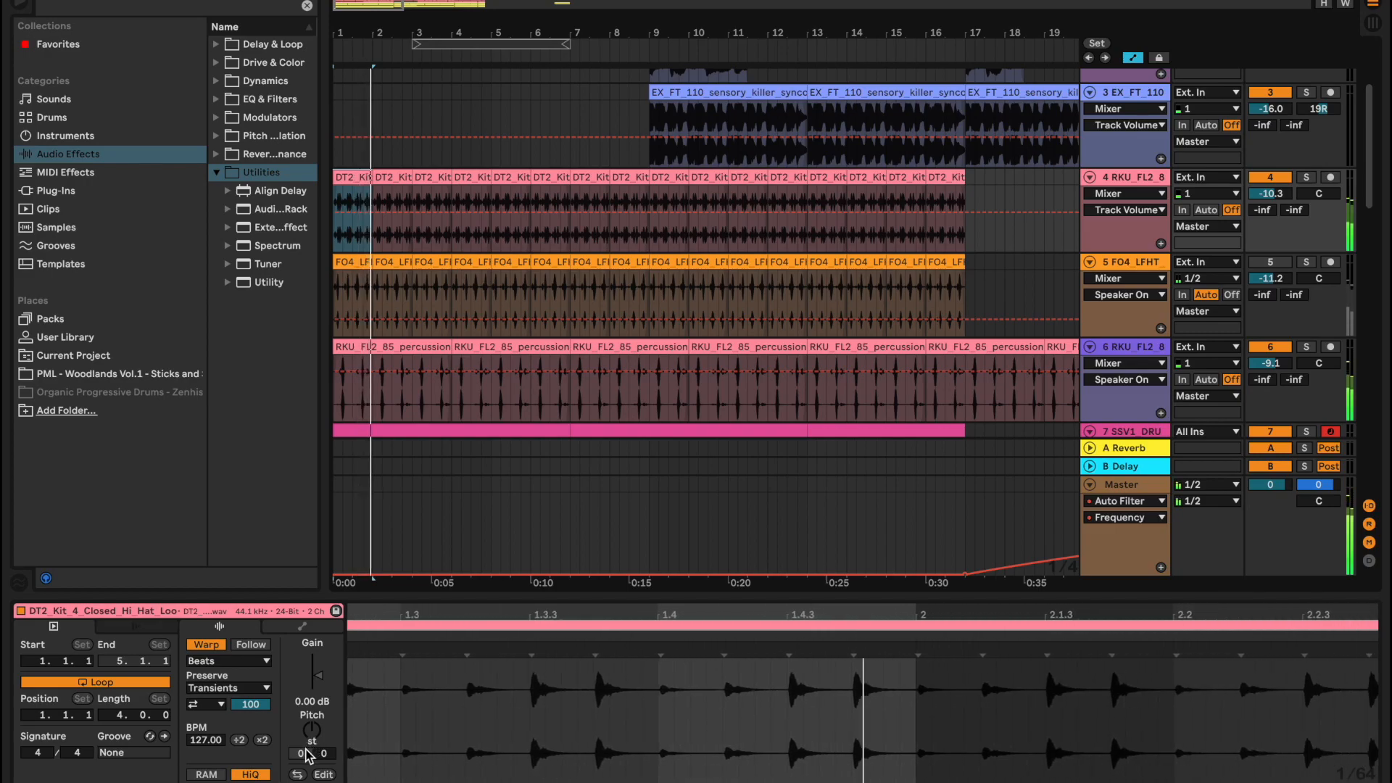
click(226, 659)
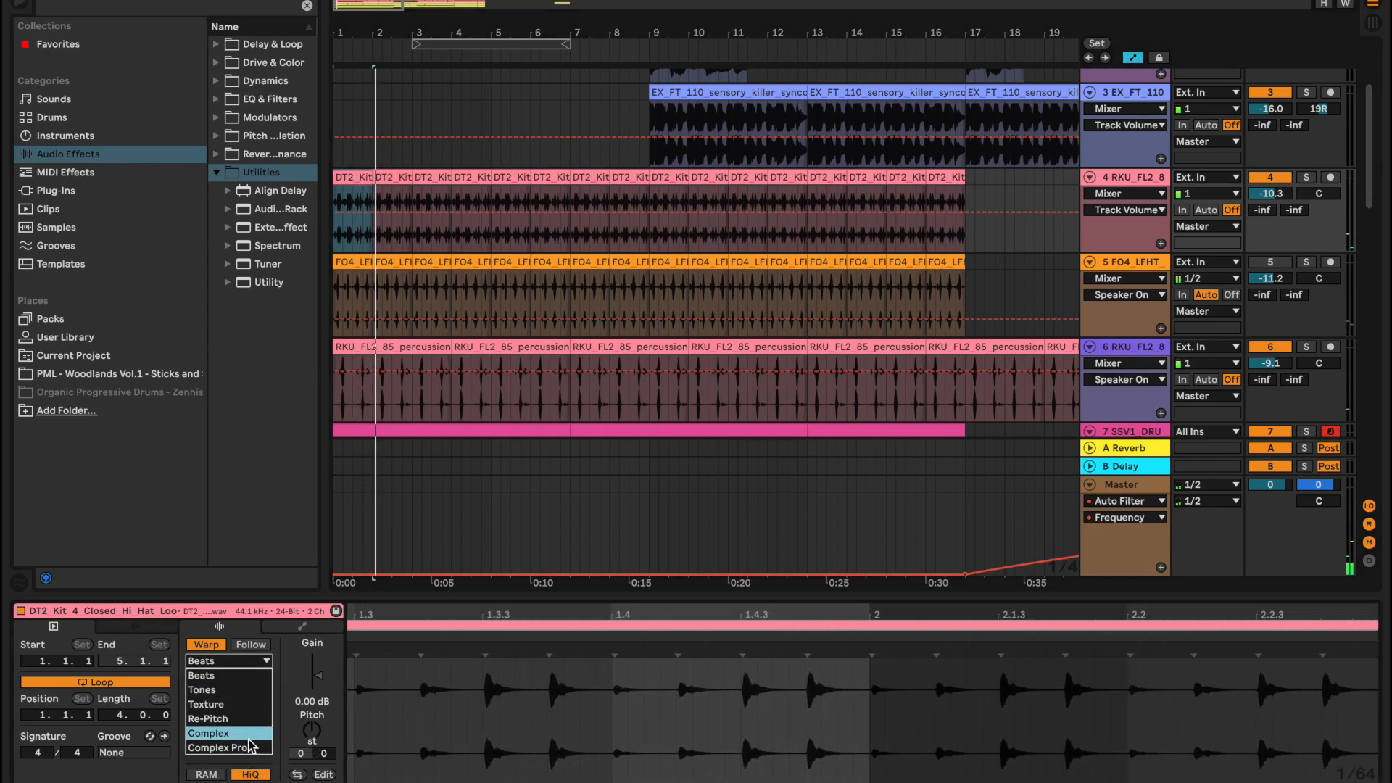
click(208, 732)
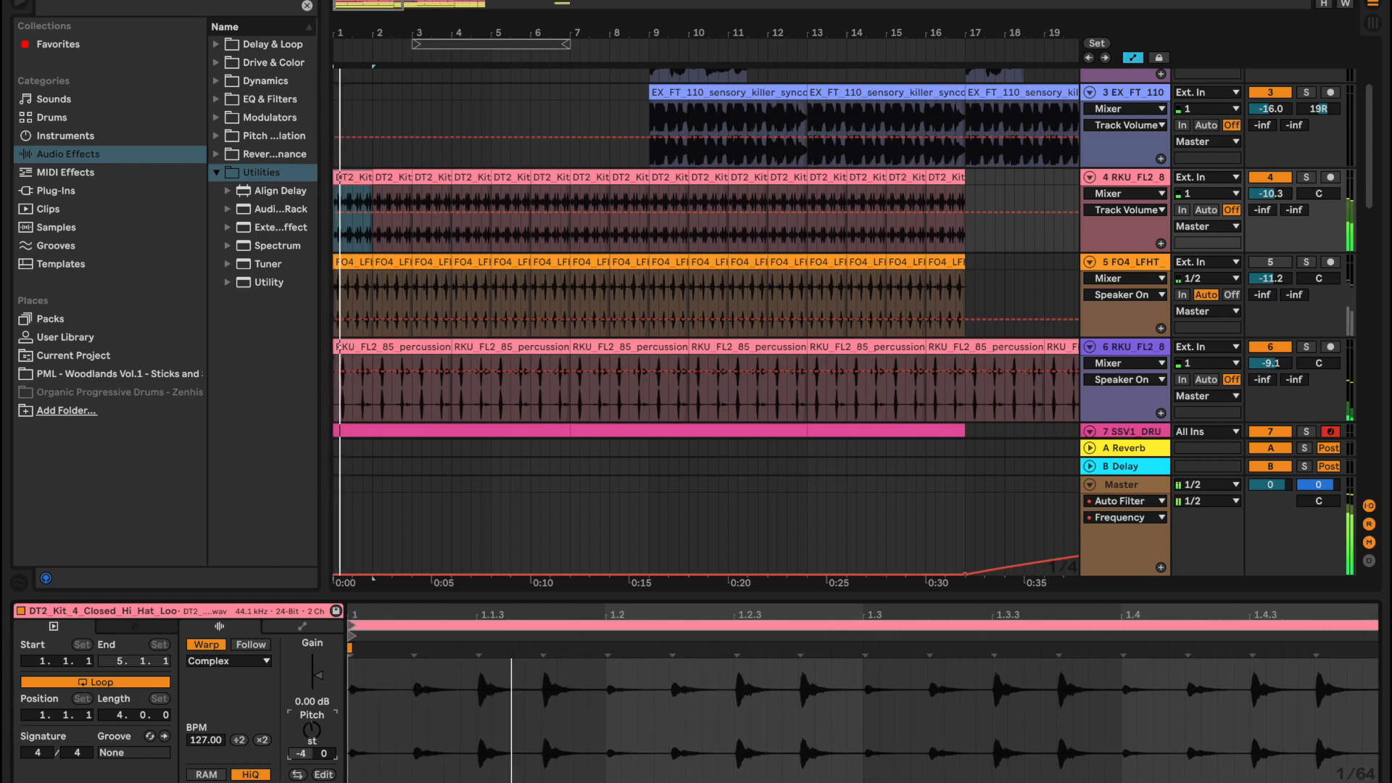
click(300, 754)
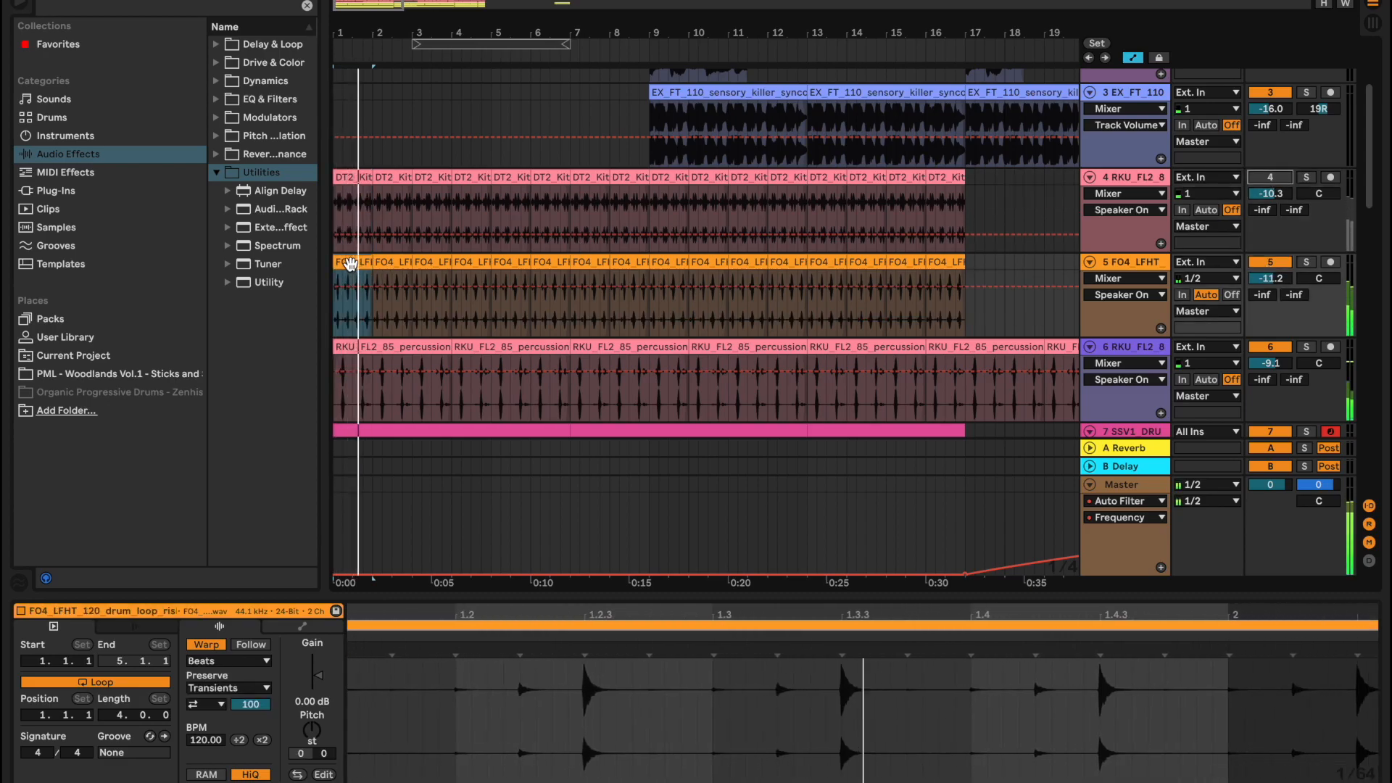
Switch the FO4 drum loop from Beats to Complex warping, transposed -2 st
click(226, 660)
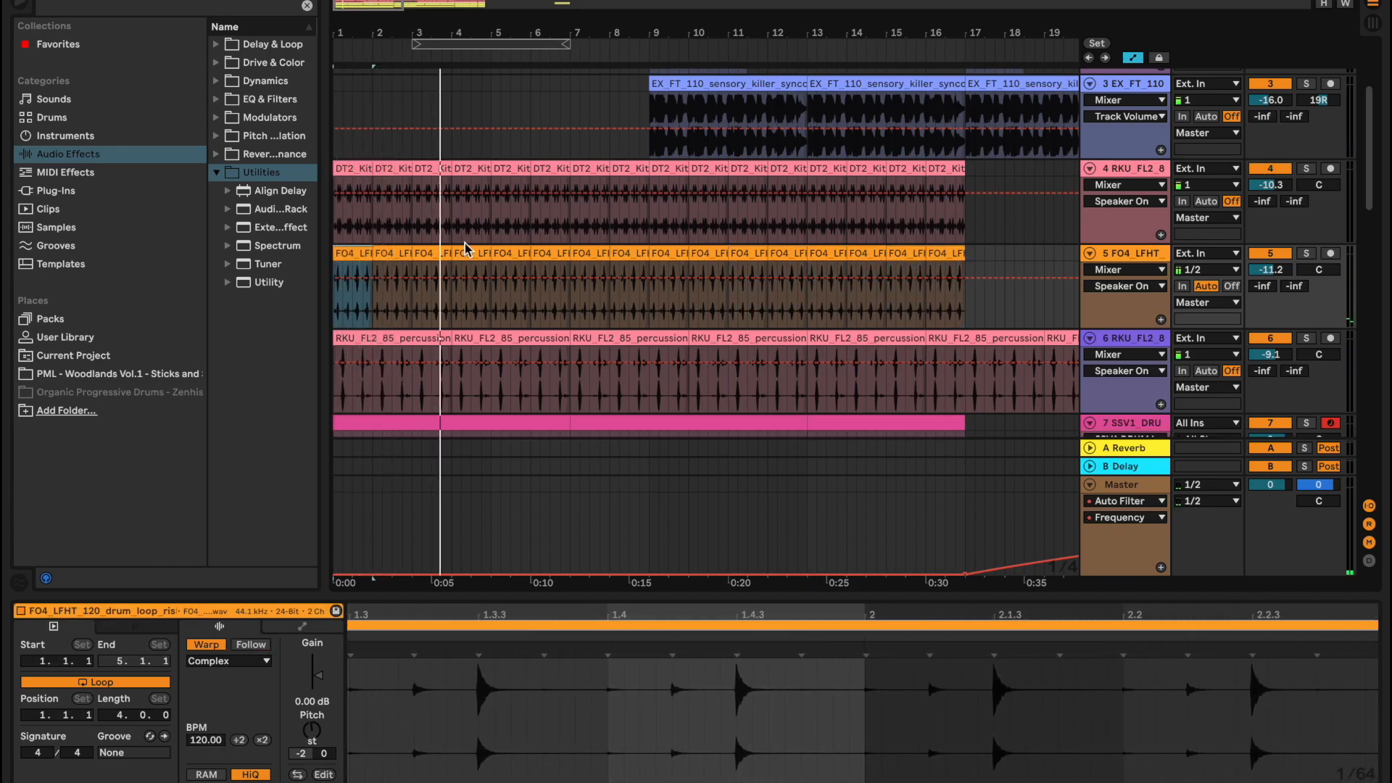
click(444, 301)
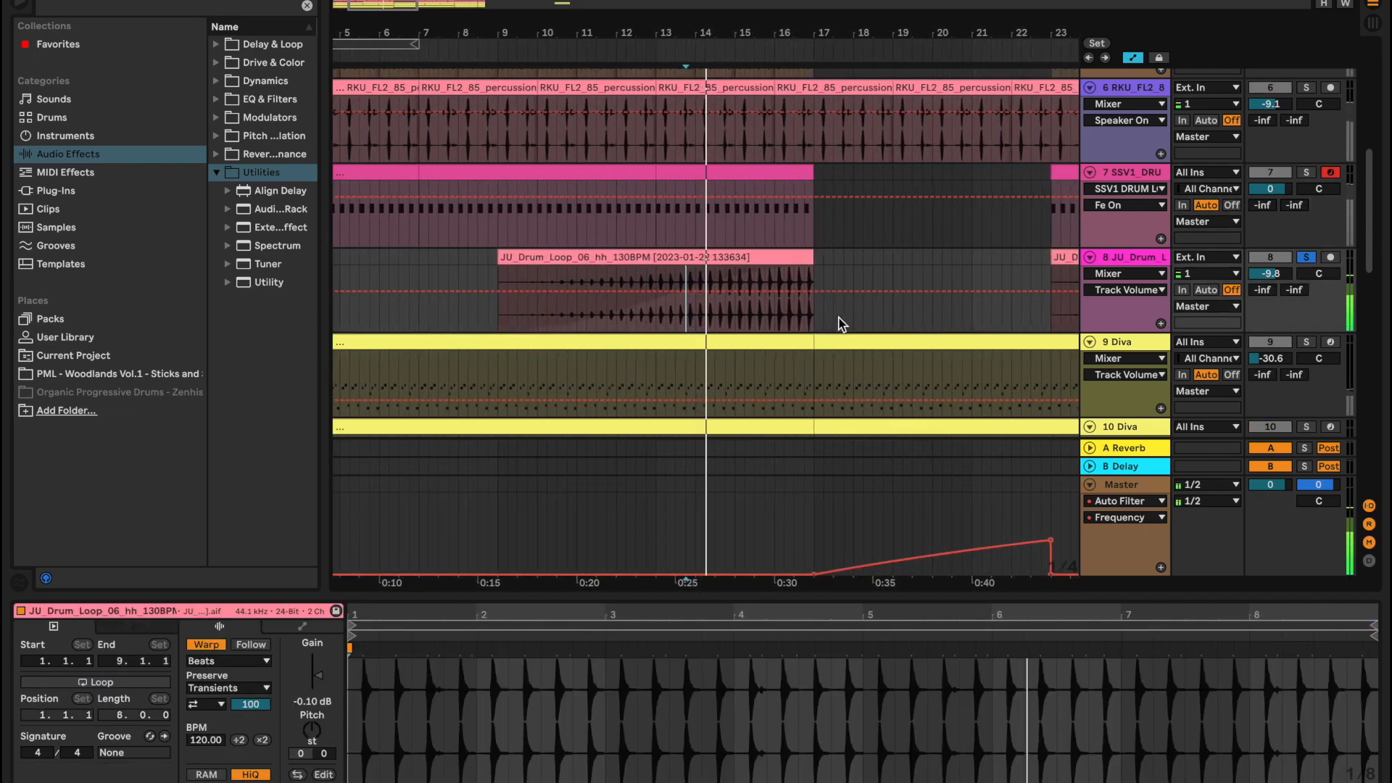
Warp the JU_Drum_Loop_06_hh_130BPM clip on track 8 in Complex mode
scroll(right, 3)
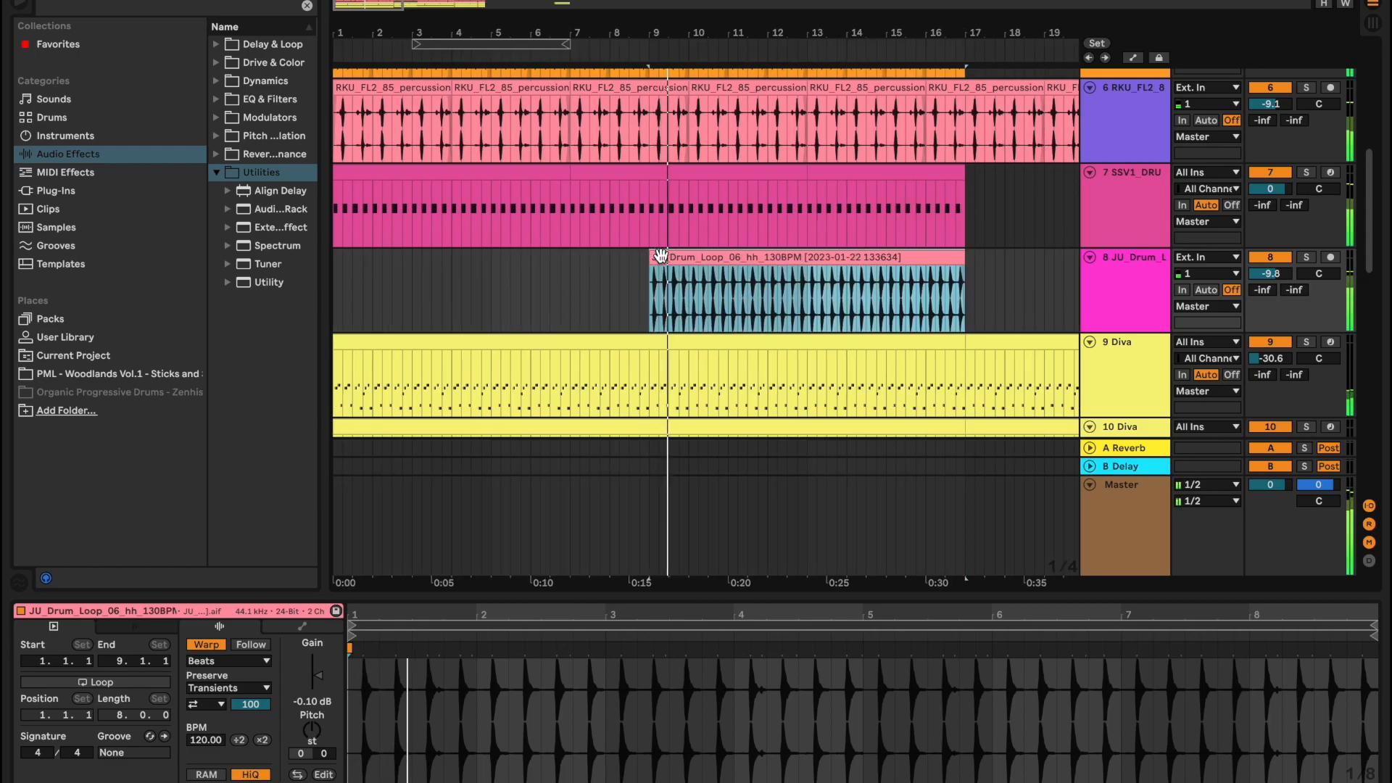
click(228, 659)
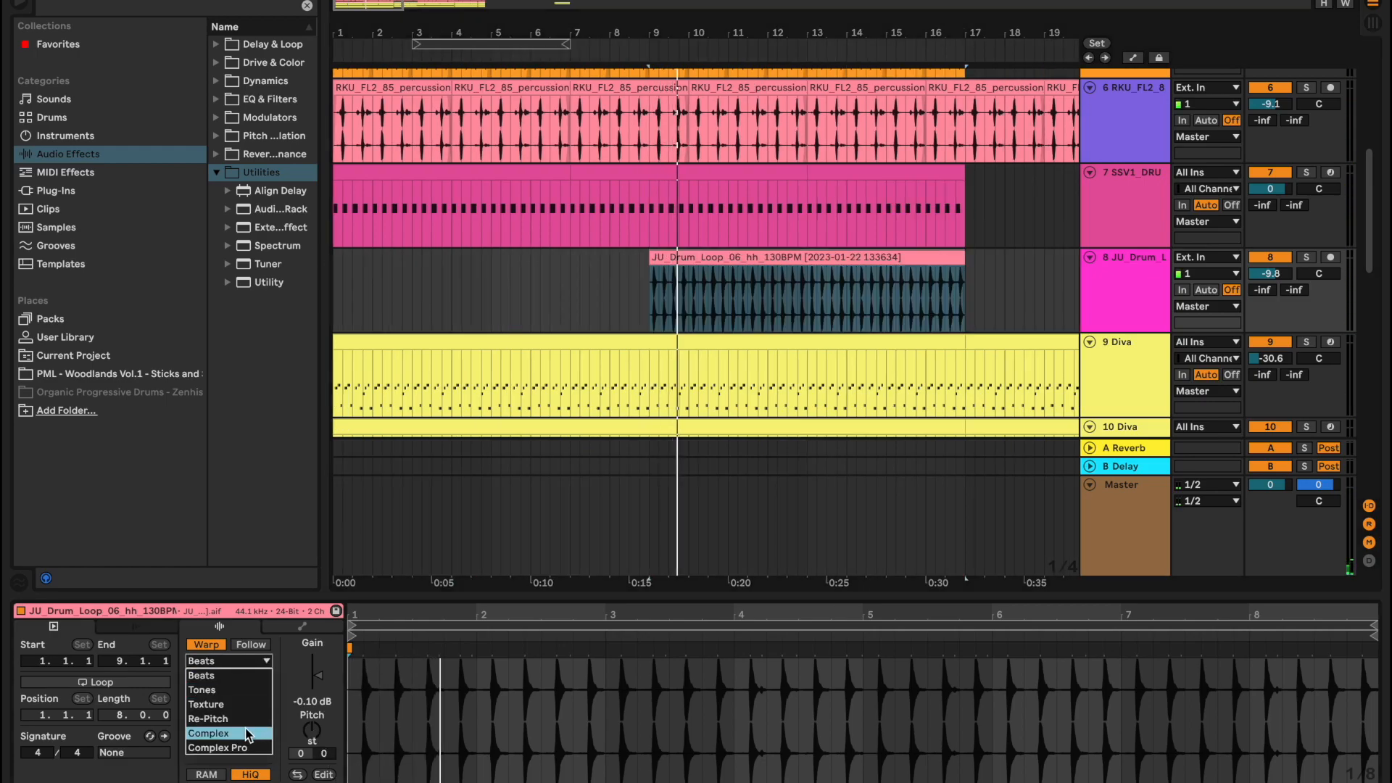
click(208, 733)
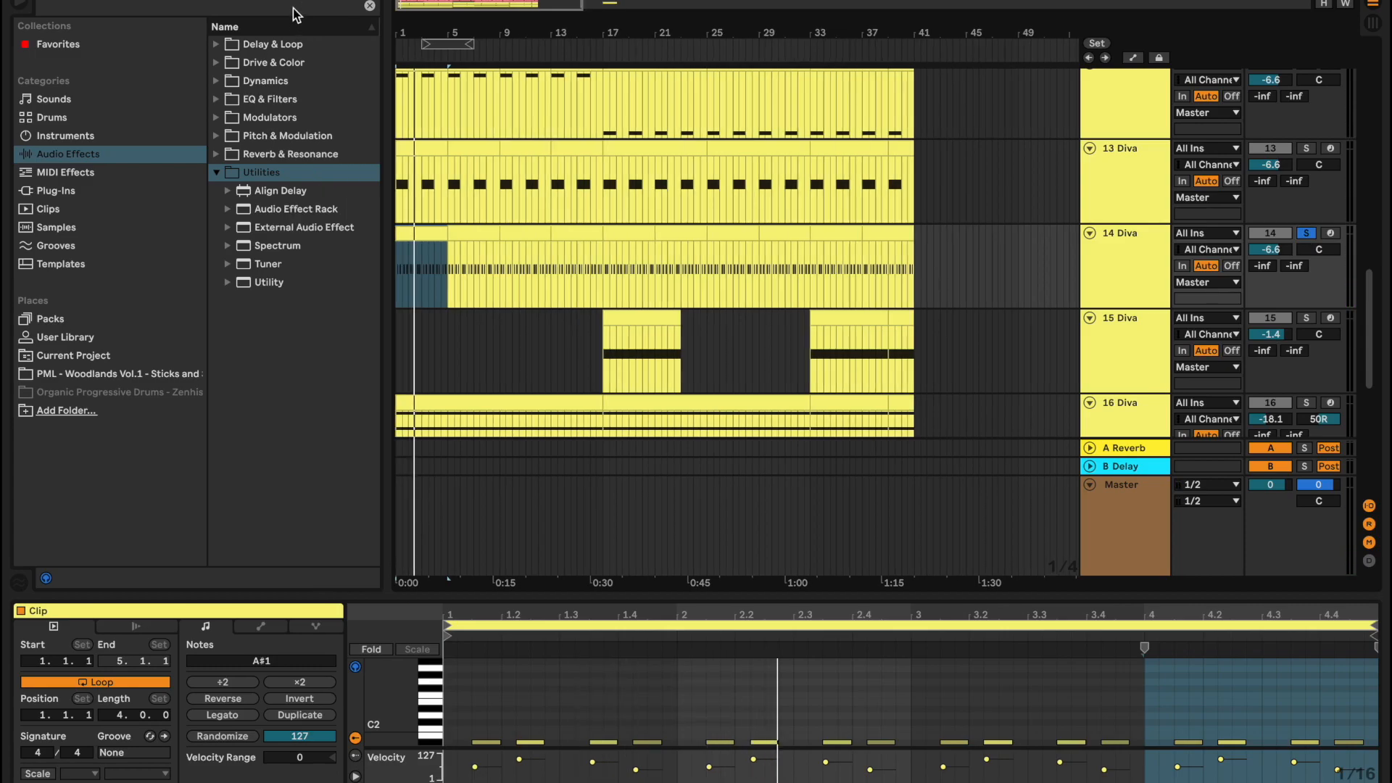
Find the Ping.adv Clean Delay preset among audio effects and load it after Diva on track 14
text(ping)
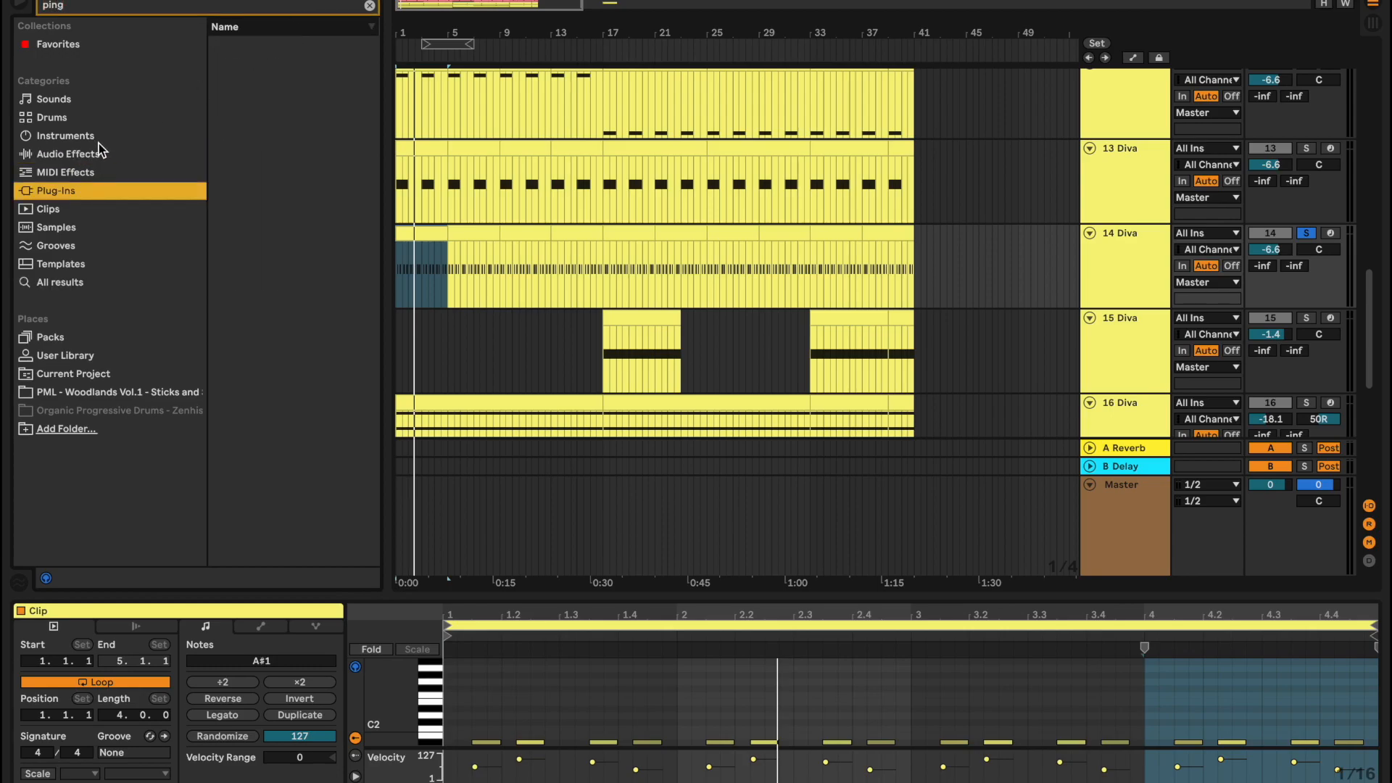
click(67, 153)
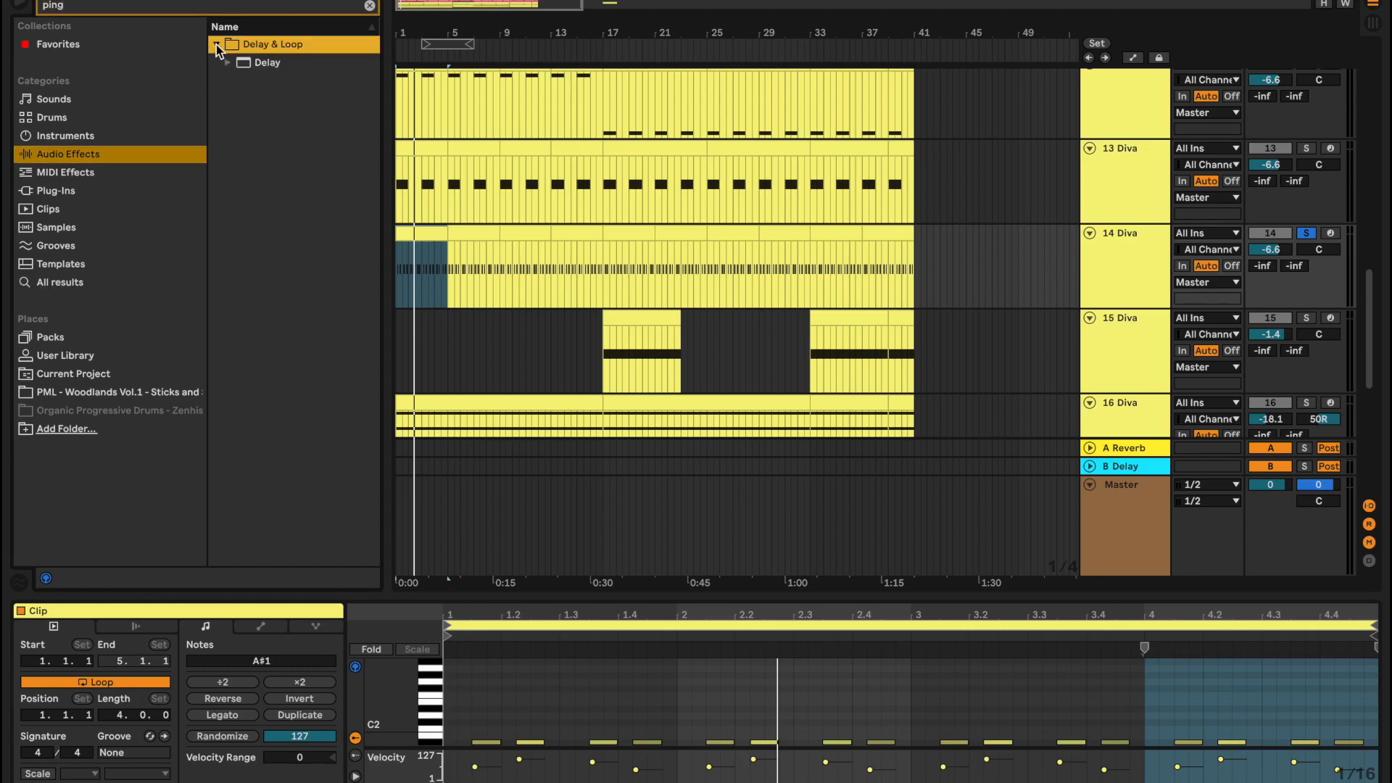
click(229, 81)
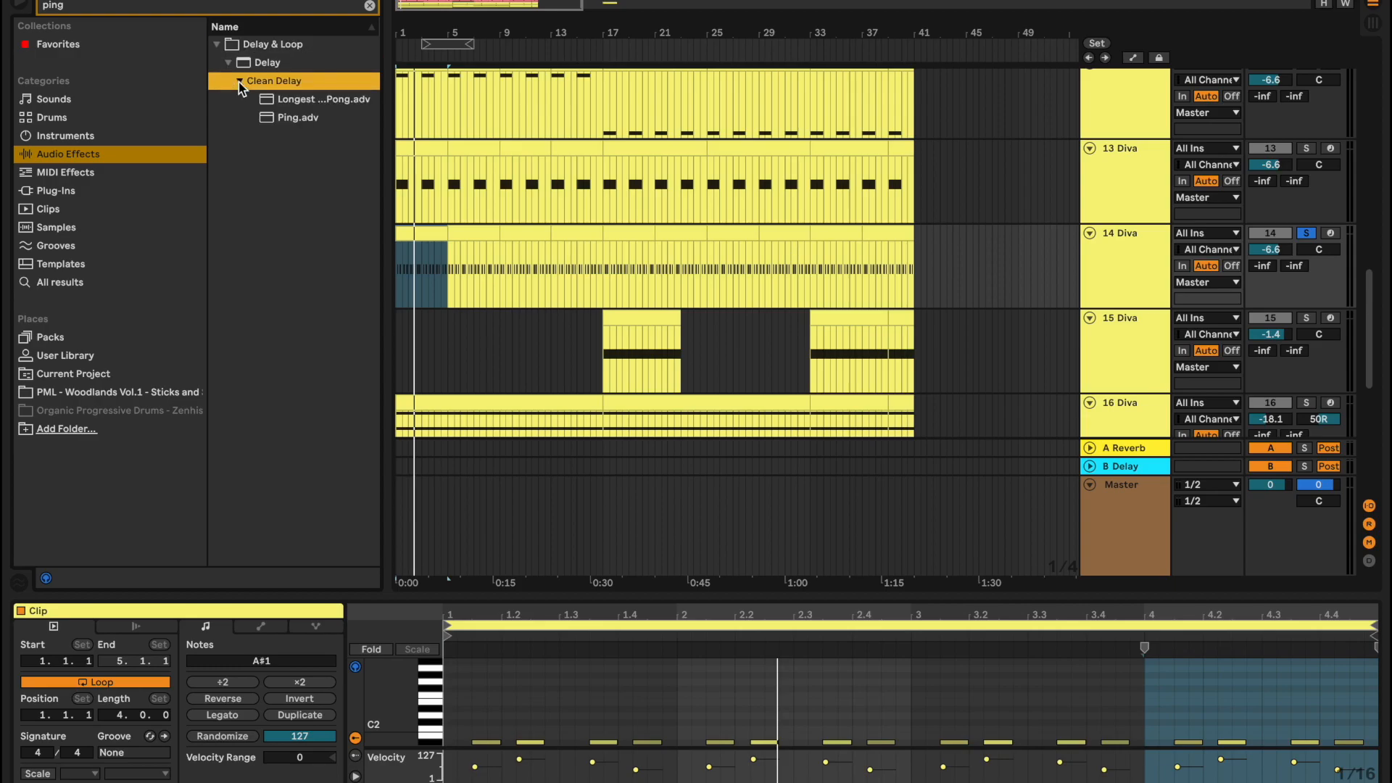
click(298, 117)
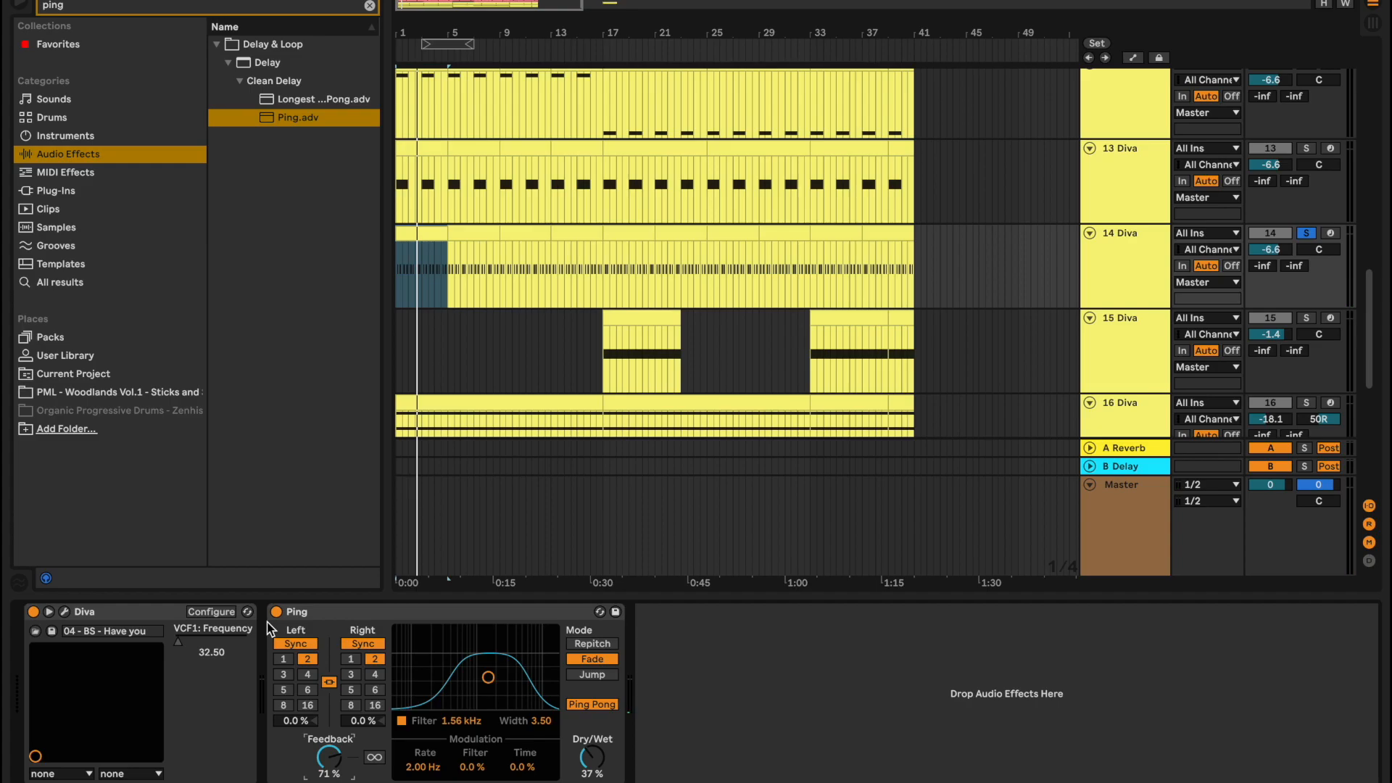
Leave the Ping delay's sync time at 2, unsolo track 14 and lower Dry/Wet to 33%
click(306, 674)
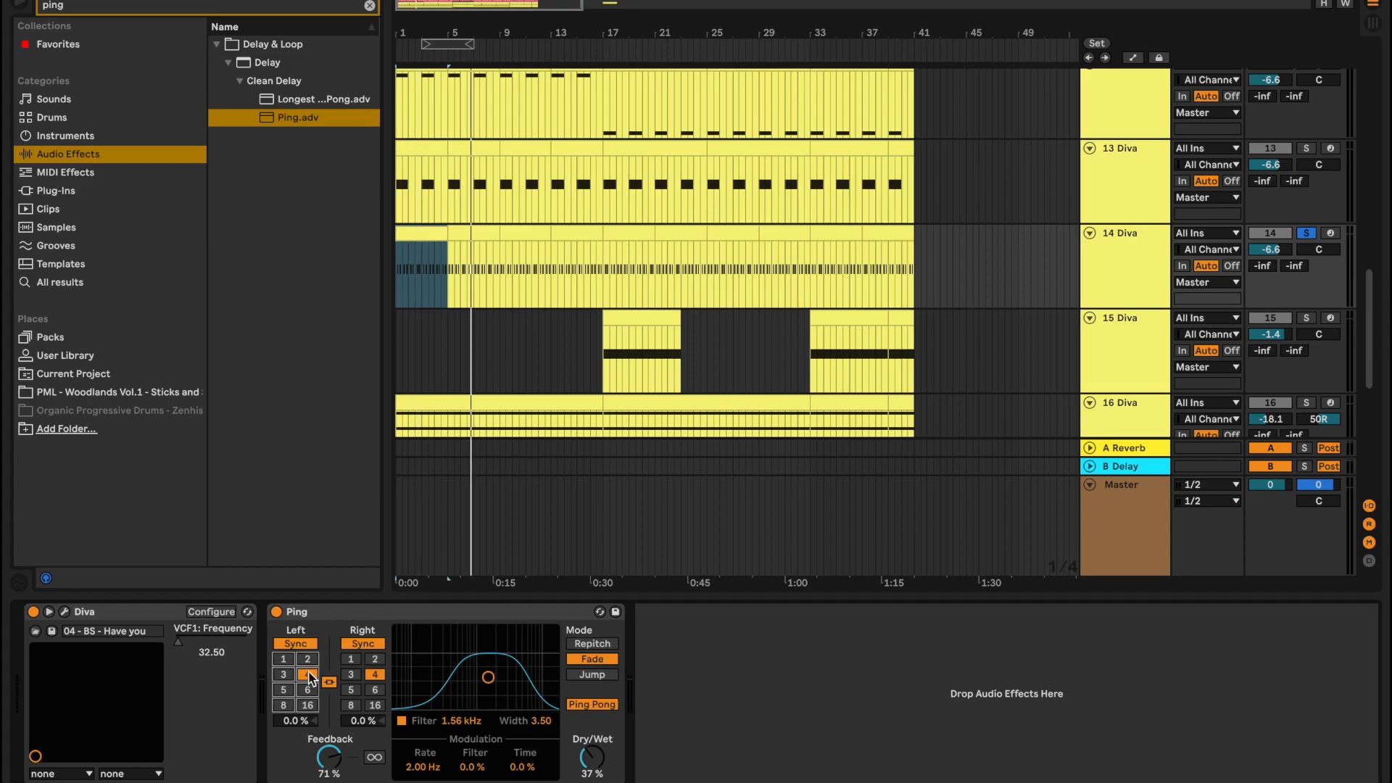
mouse_move(313, 666)
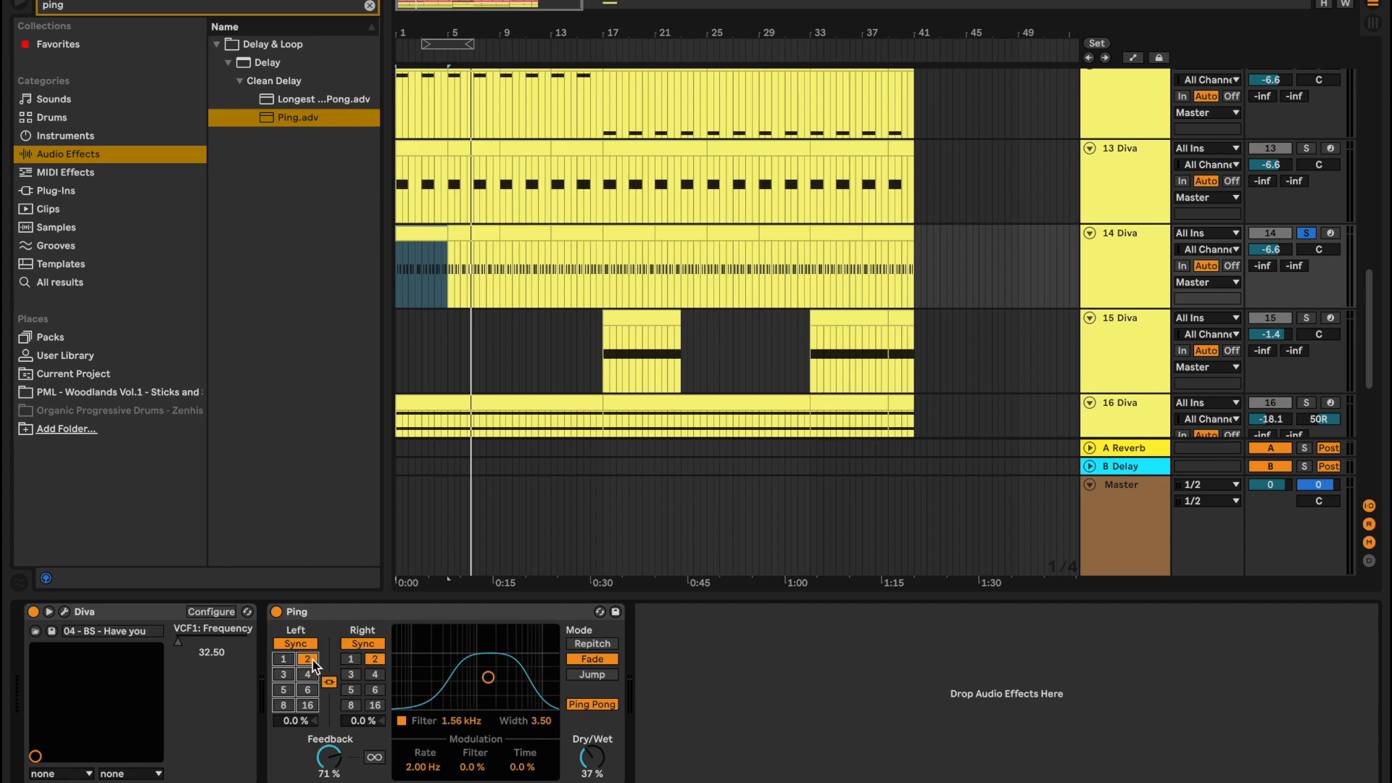
mouse_move(1317, 248)
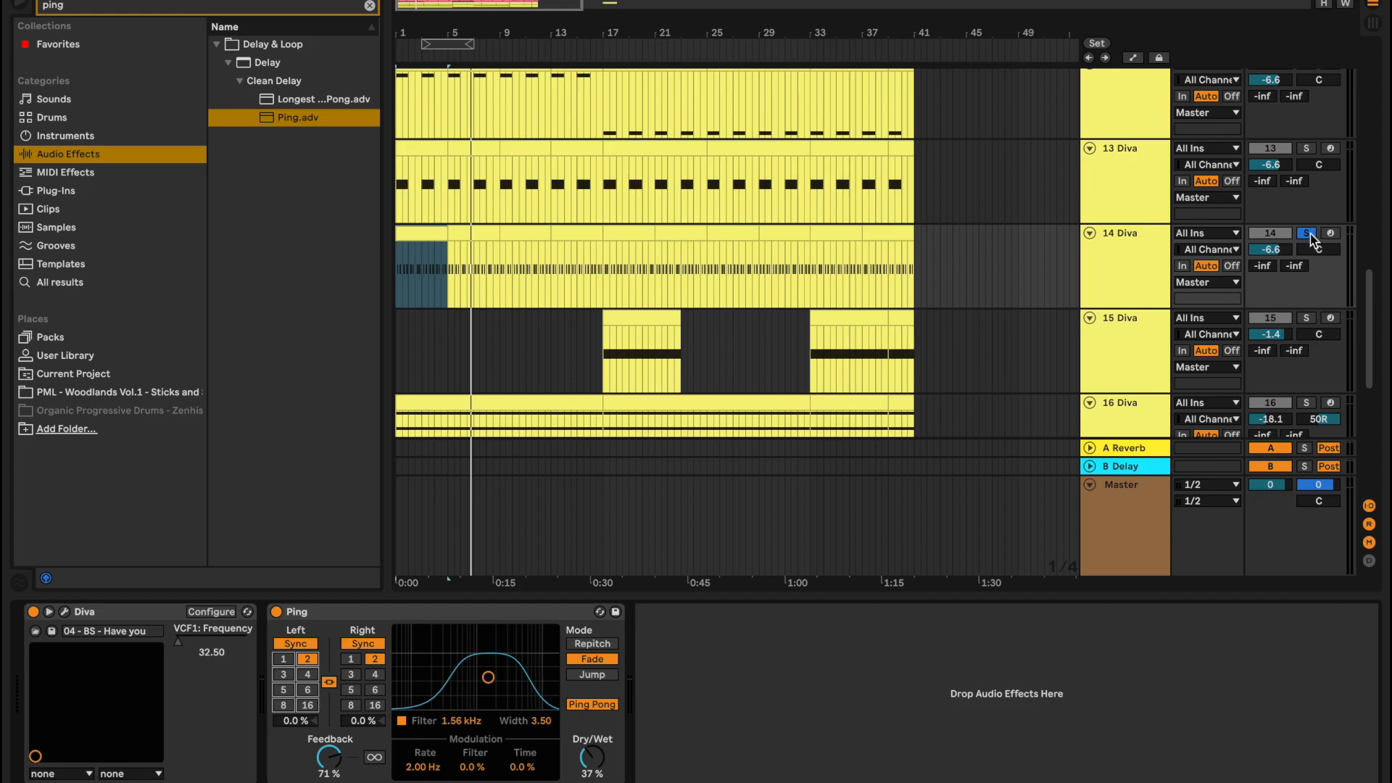
click(1305, 232)
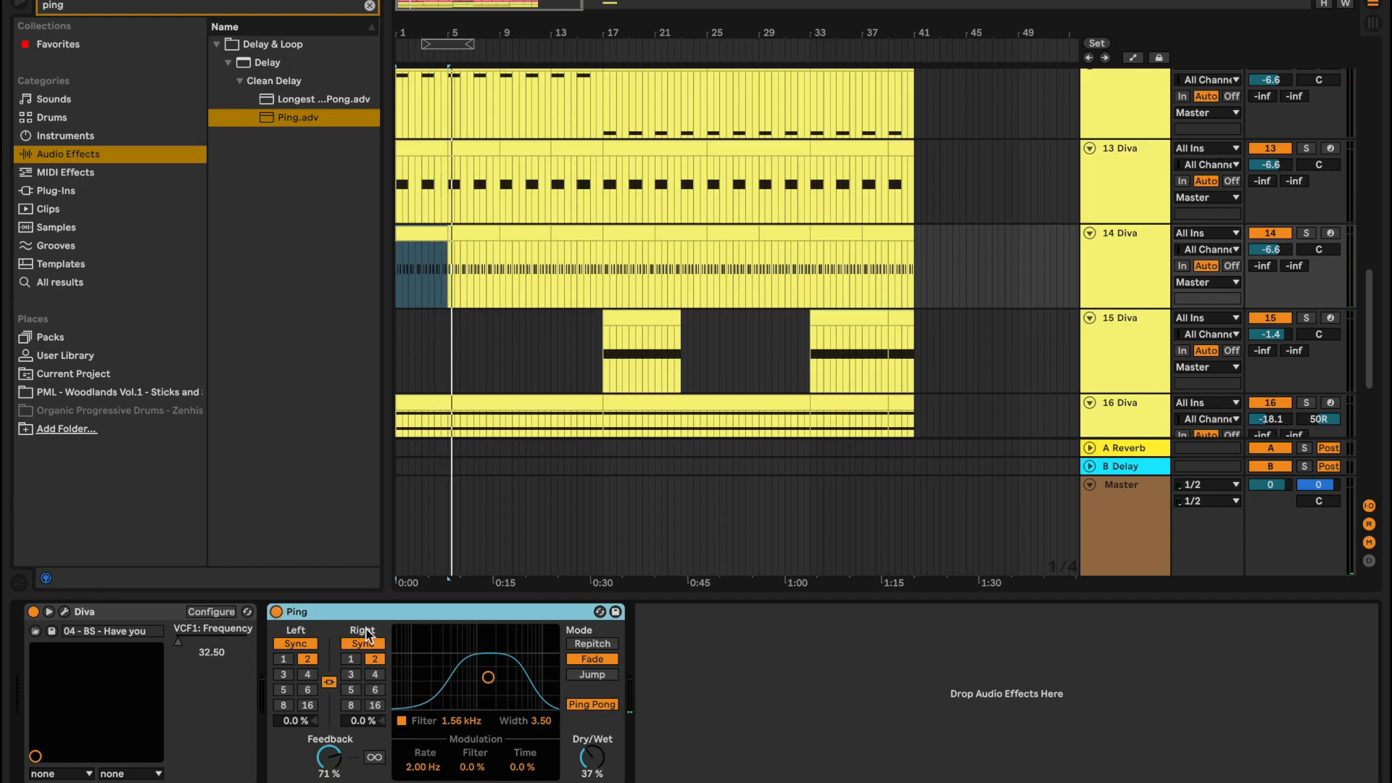
click(277, 611)
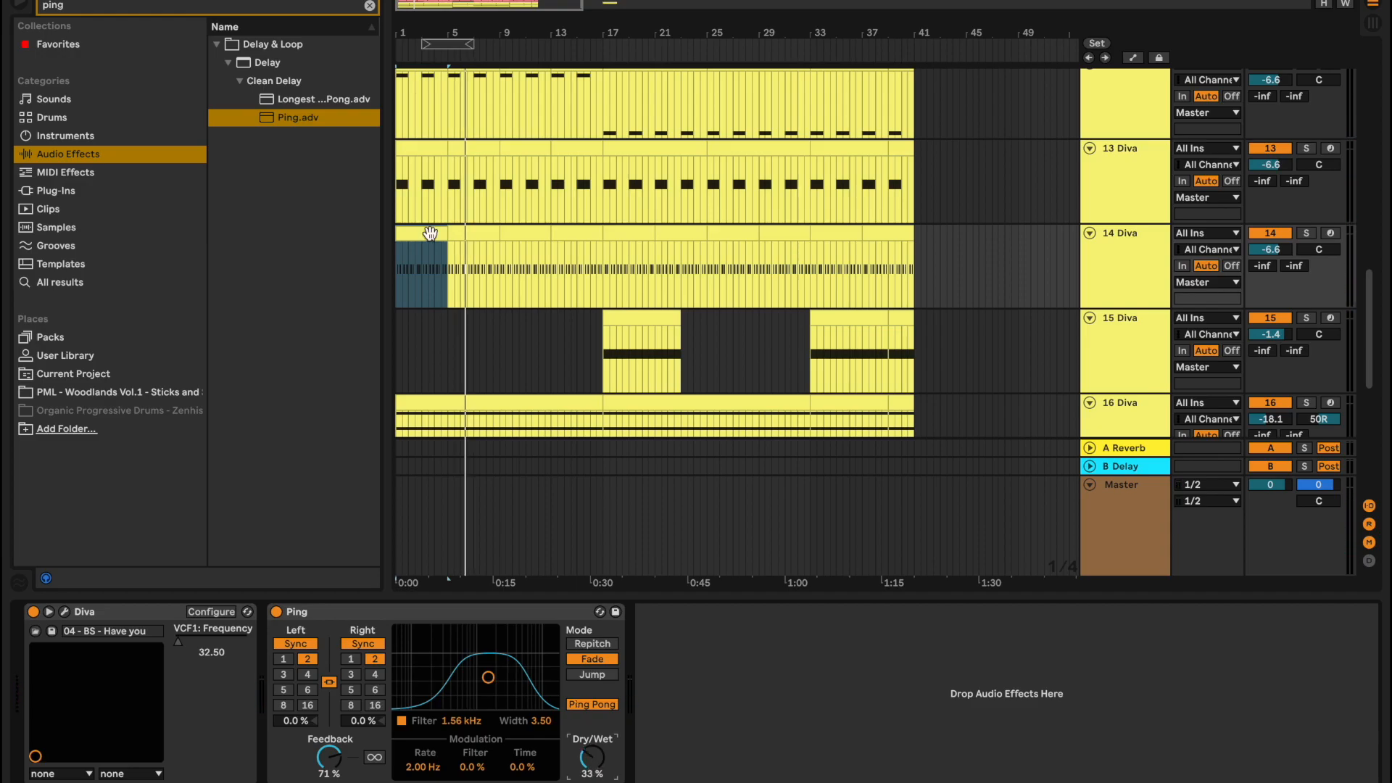
Show automation lanes to check the rising Ping Dry/Wet envelope on track 14
click(586, 272)
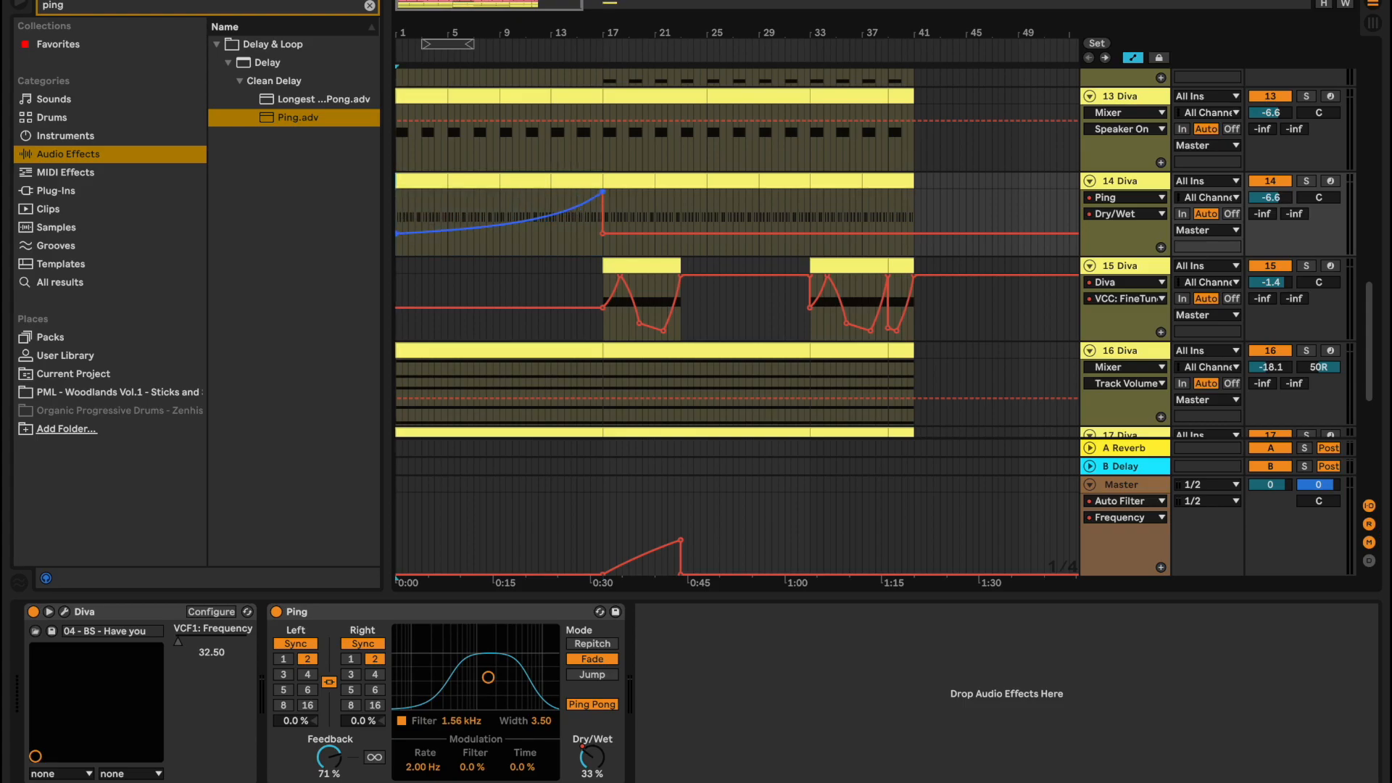
scroll(down, 3)
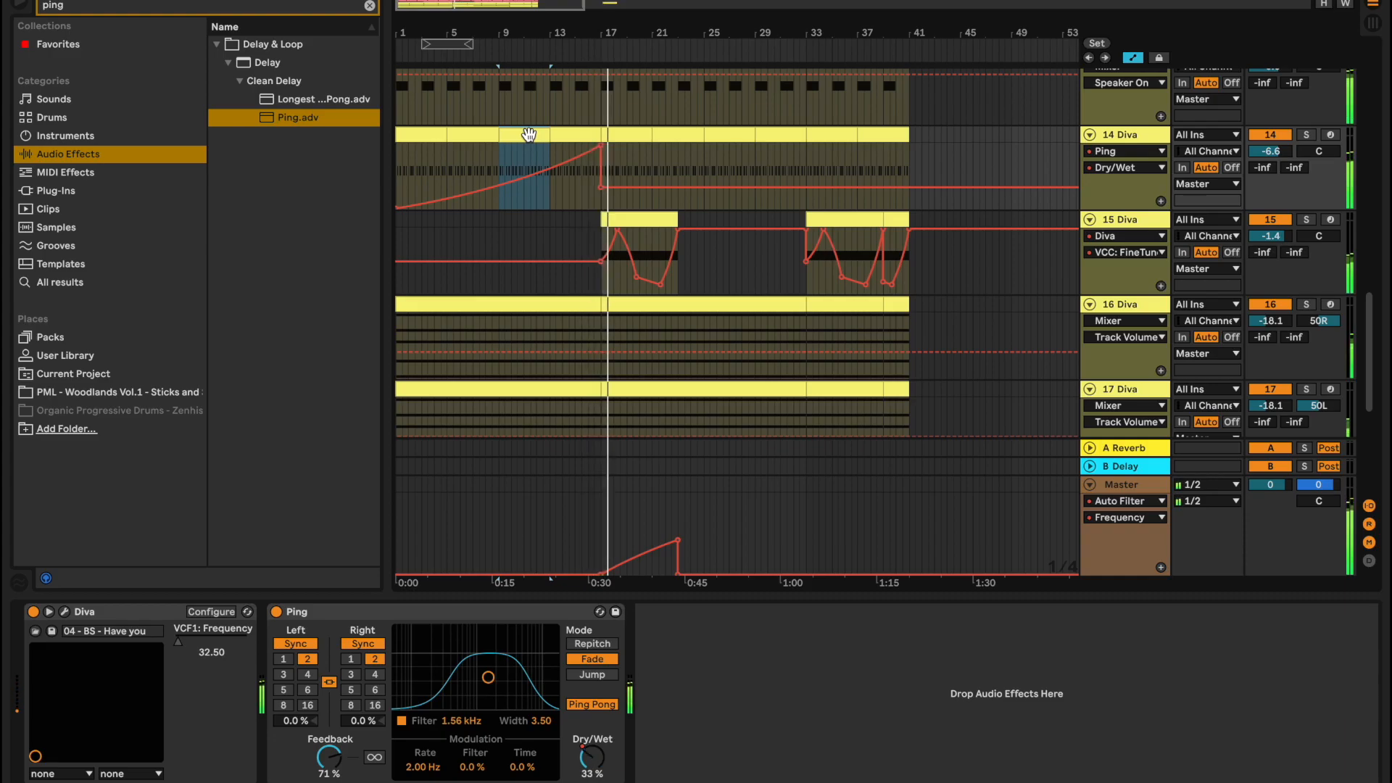
click(277, 612)
text(filter)
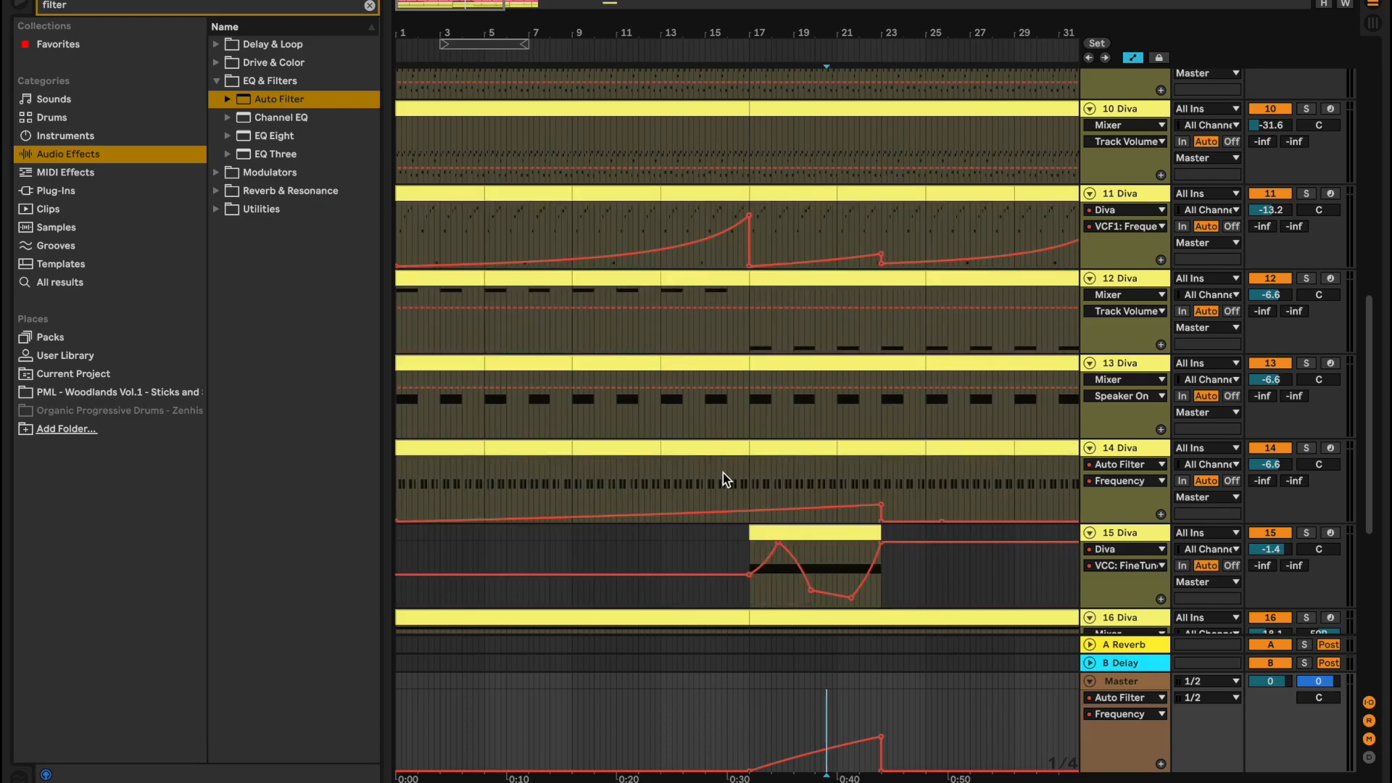
Solo the renamed SUB track 14 ready for its Compressor
scroll(up, 3)
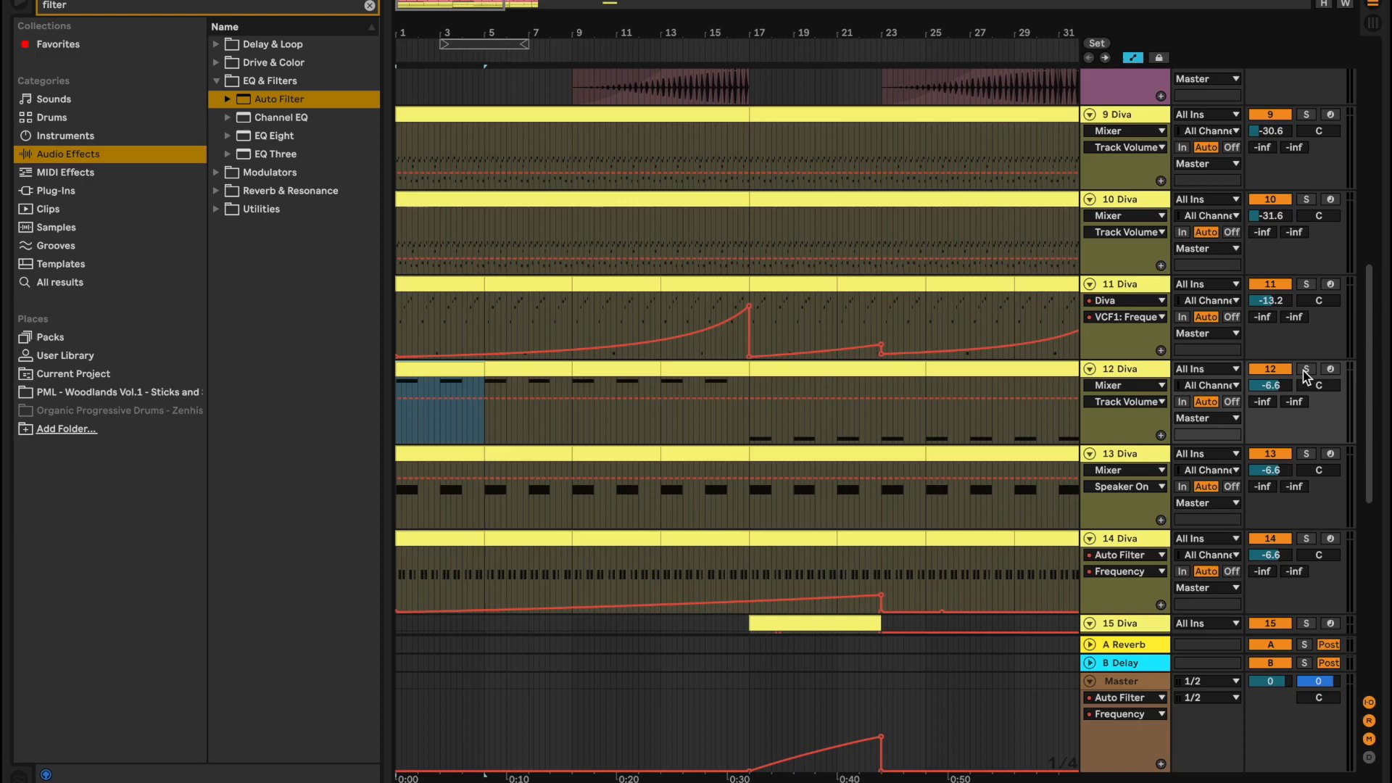
scroll(up, 3)
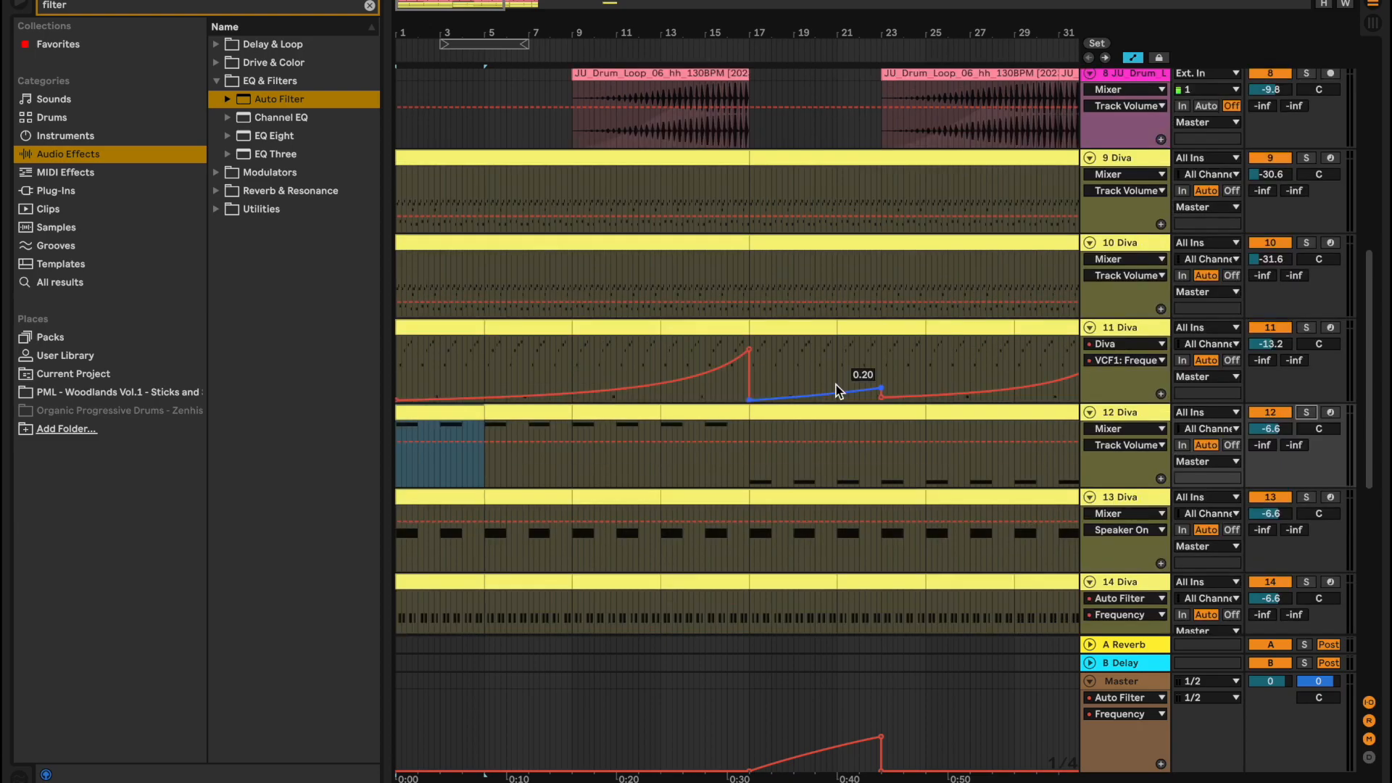
scroll(down, 3)
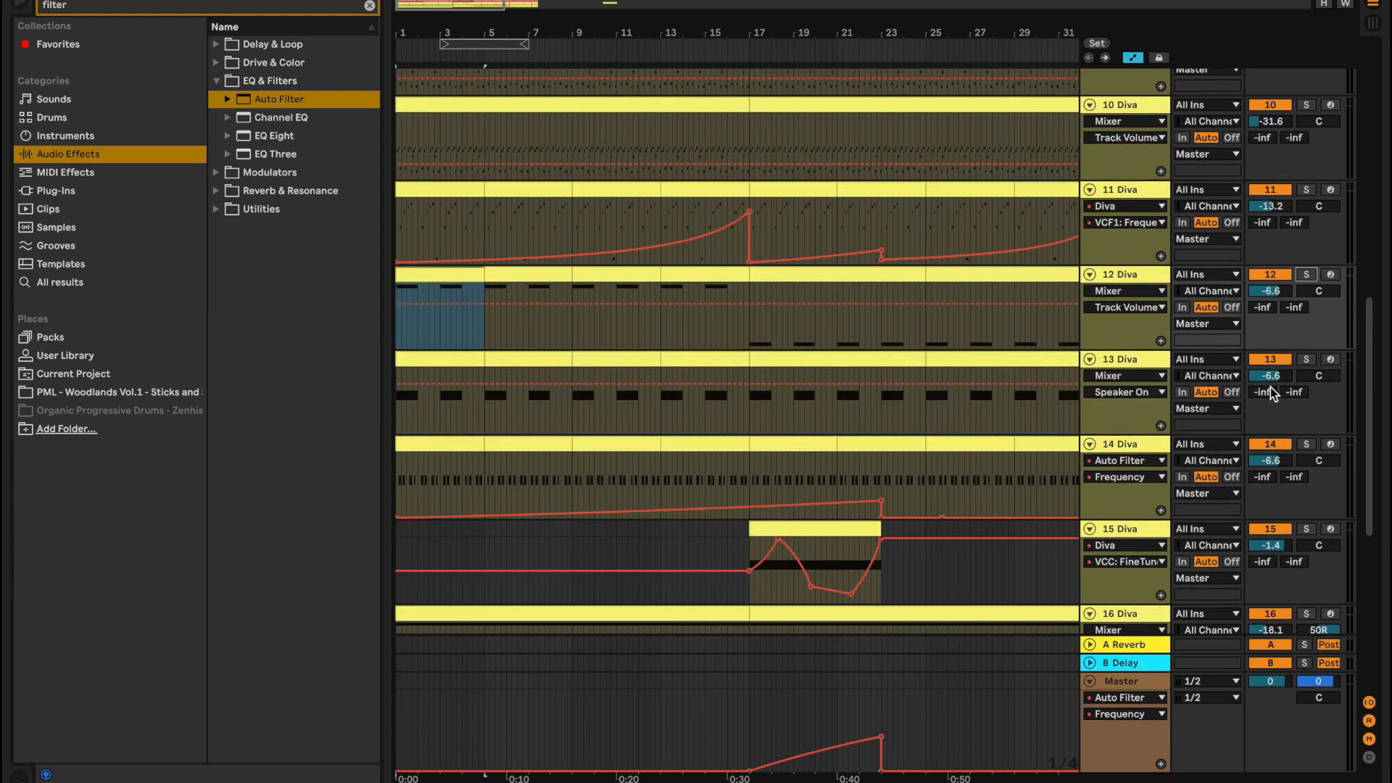
mouse_move(1205, 386)
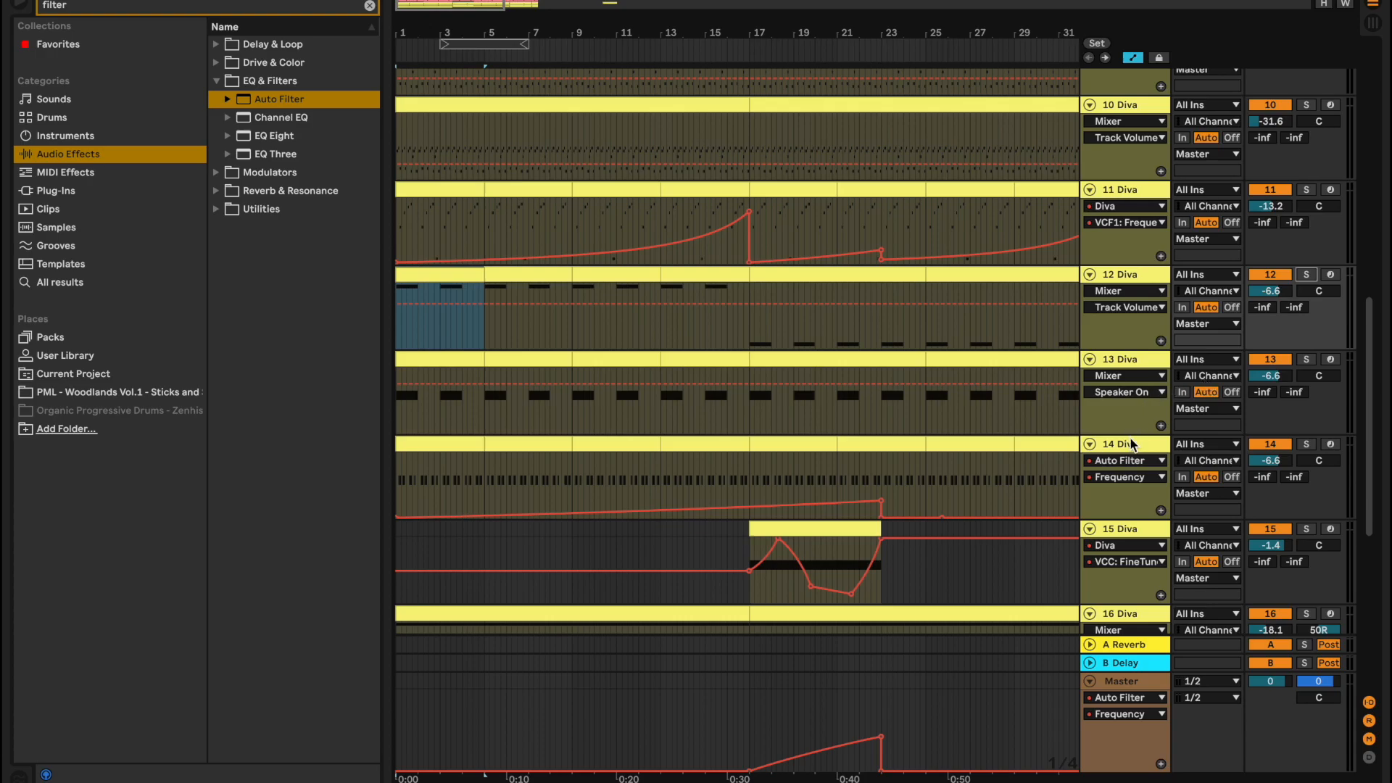
click(1306, 444)
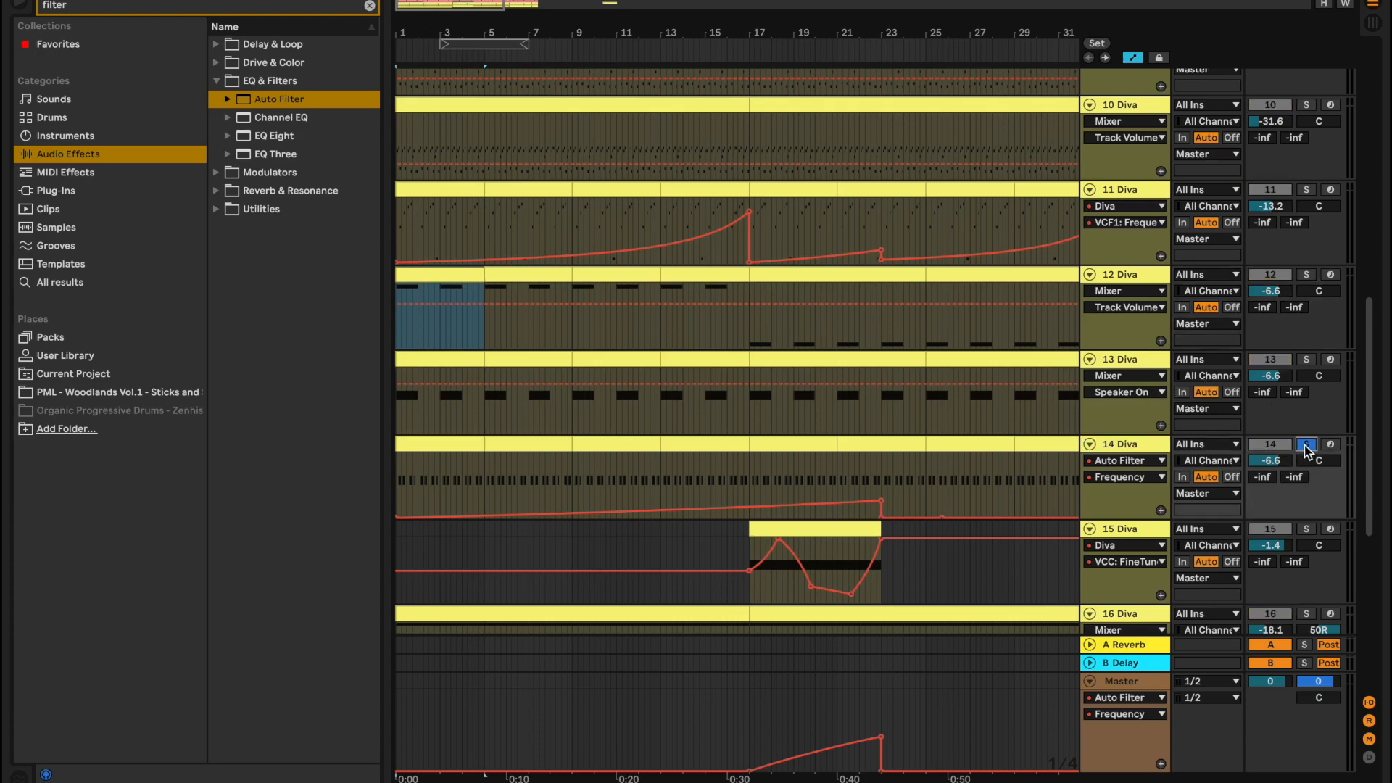
click(1305, 444)
text(comp)
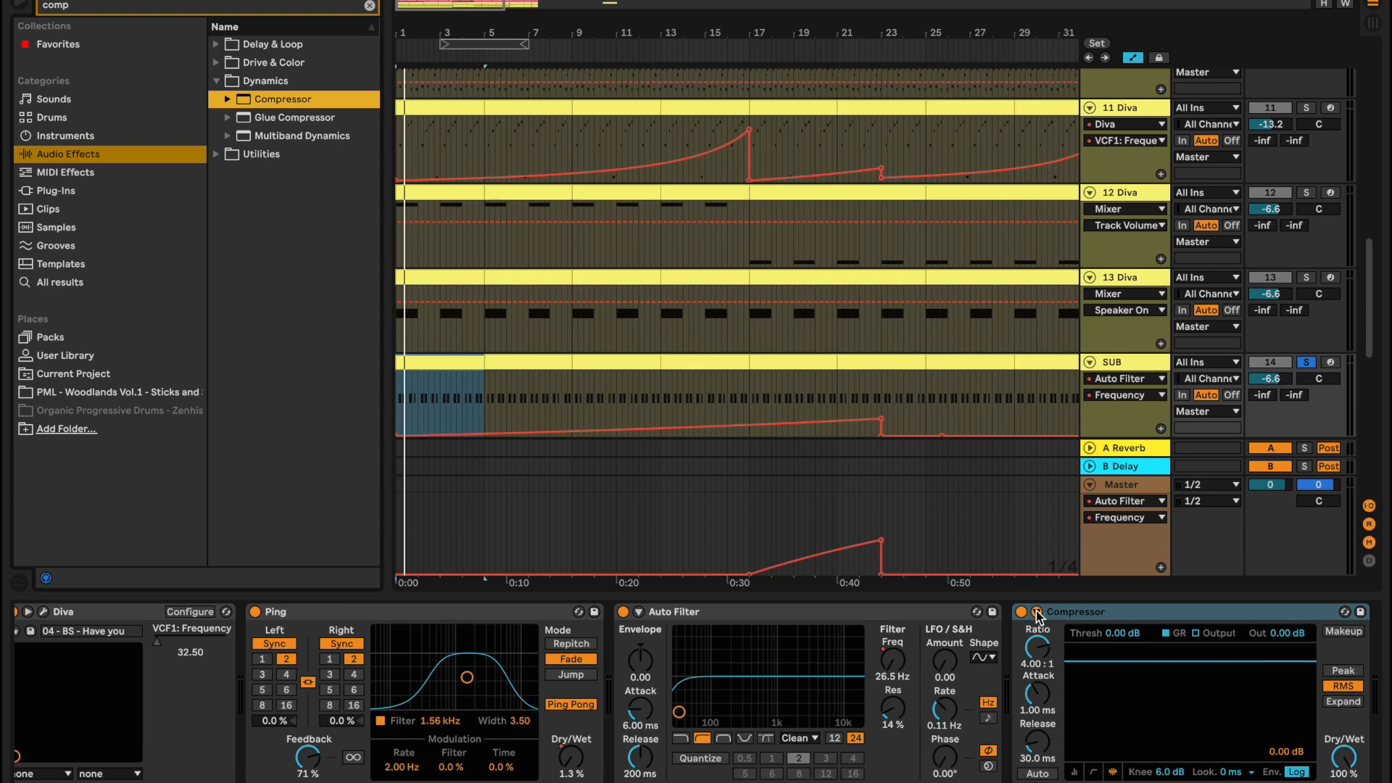
Enable the SUB Compressor's sidechain with Audio From set to the KICK track
click(791, 630)
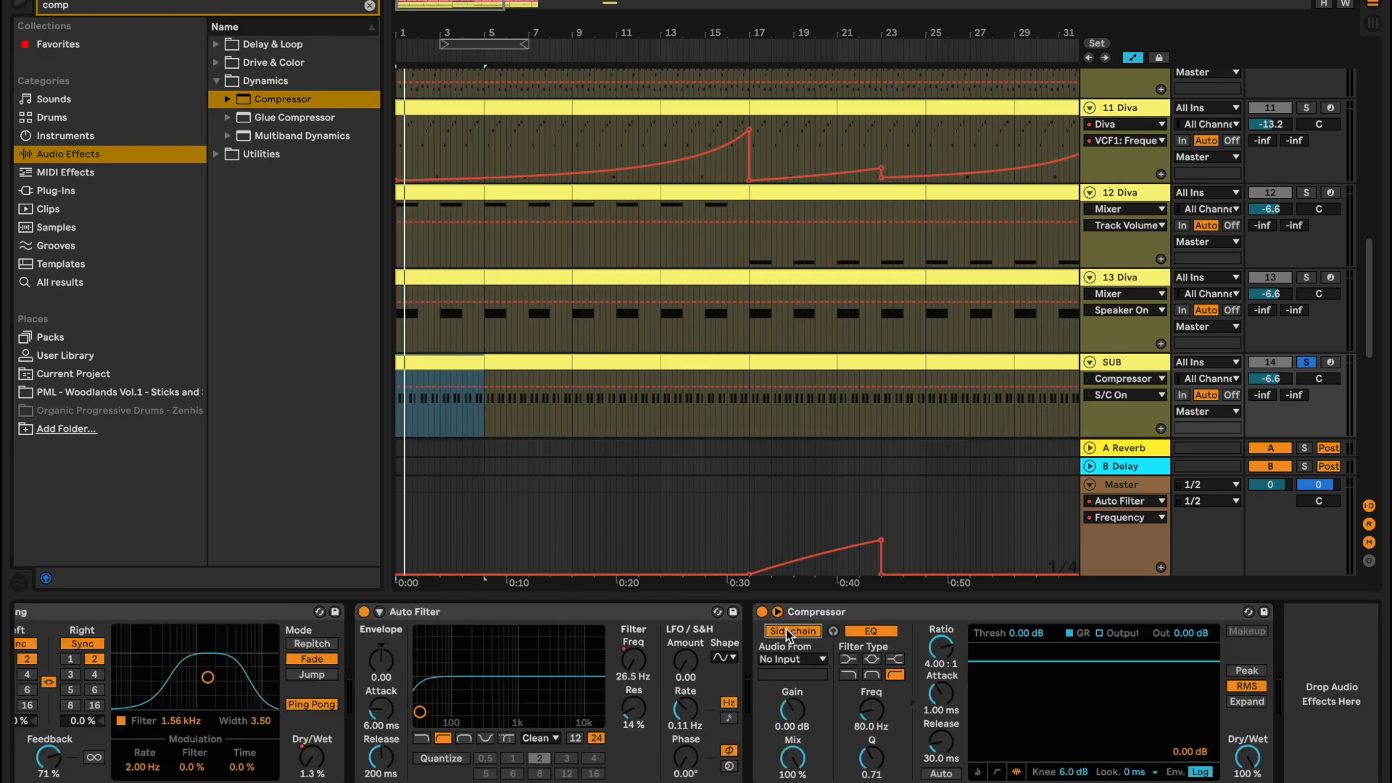
click(790, 659)
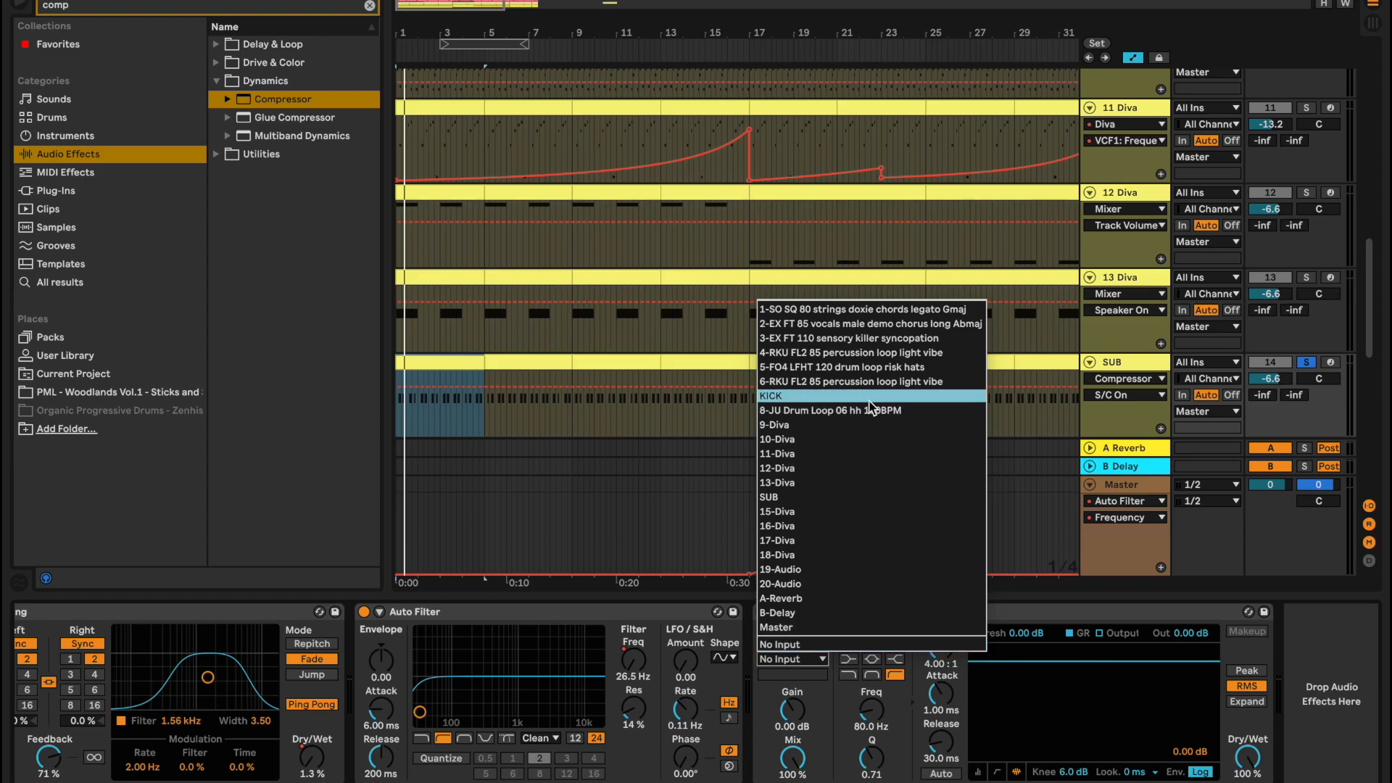
click(771, 395)
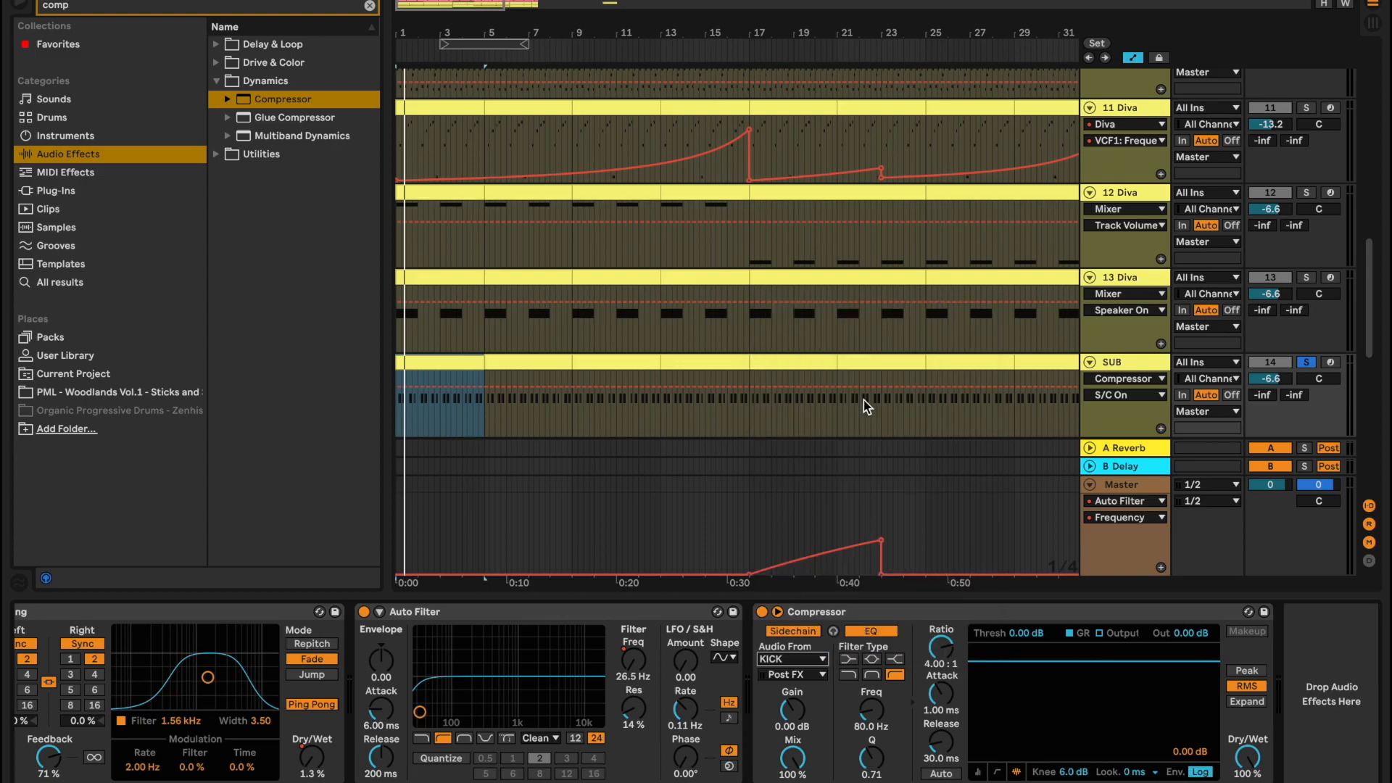
click(977, 771)
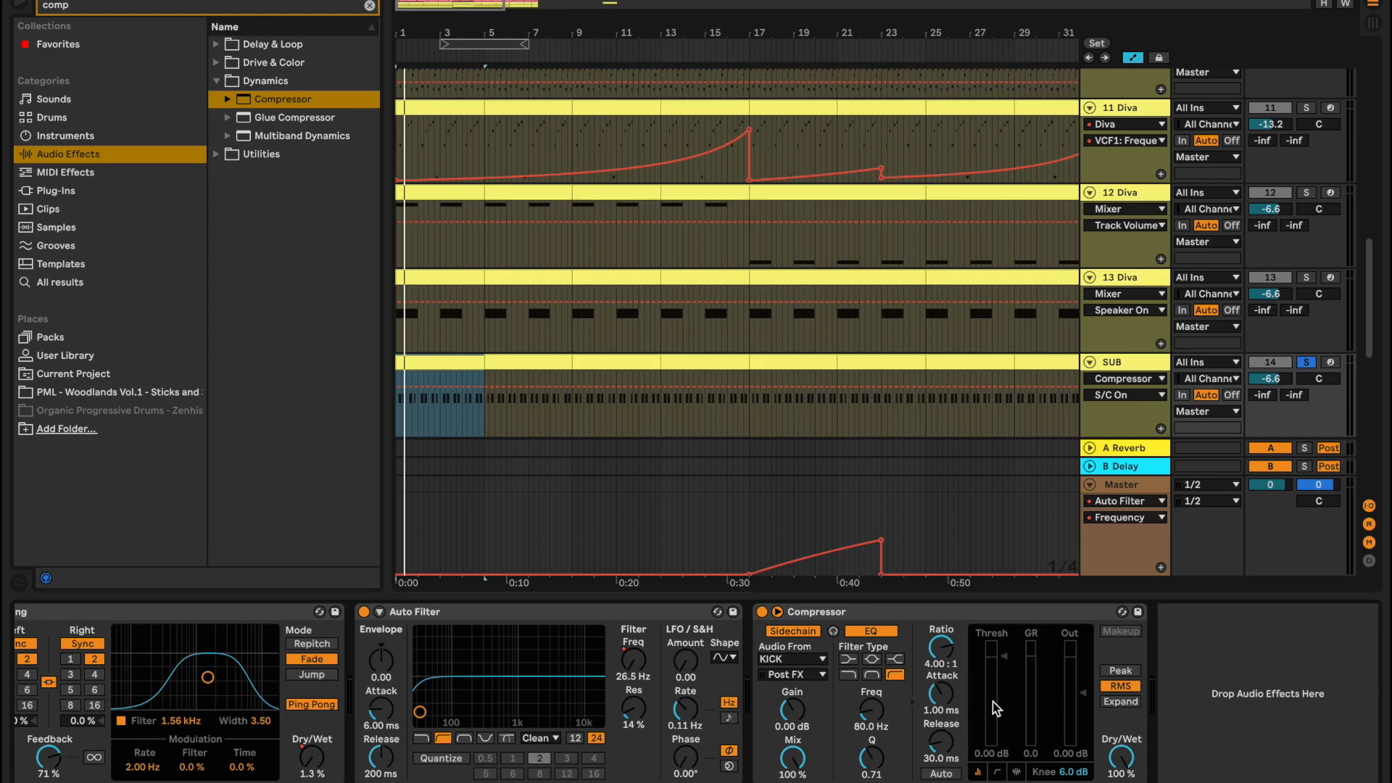
mouse_move(1004, 653)
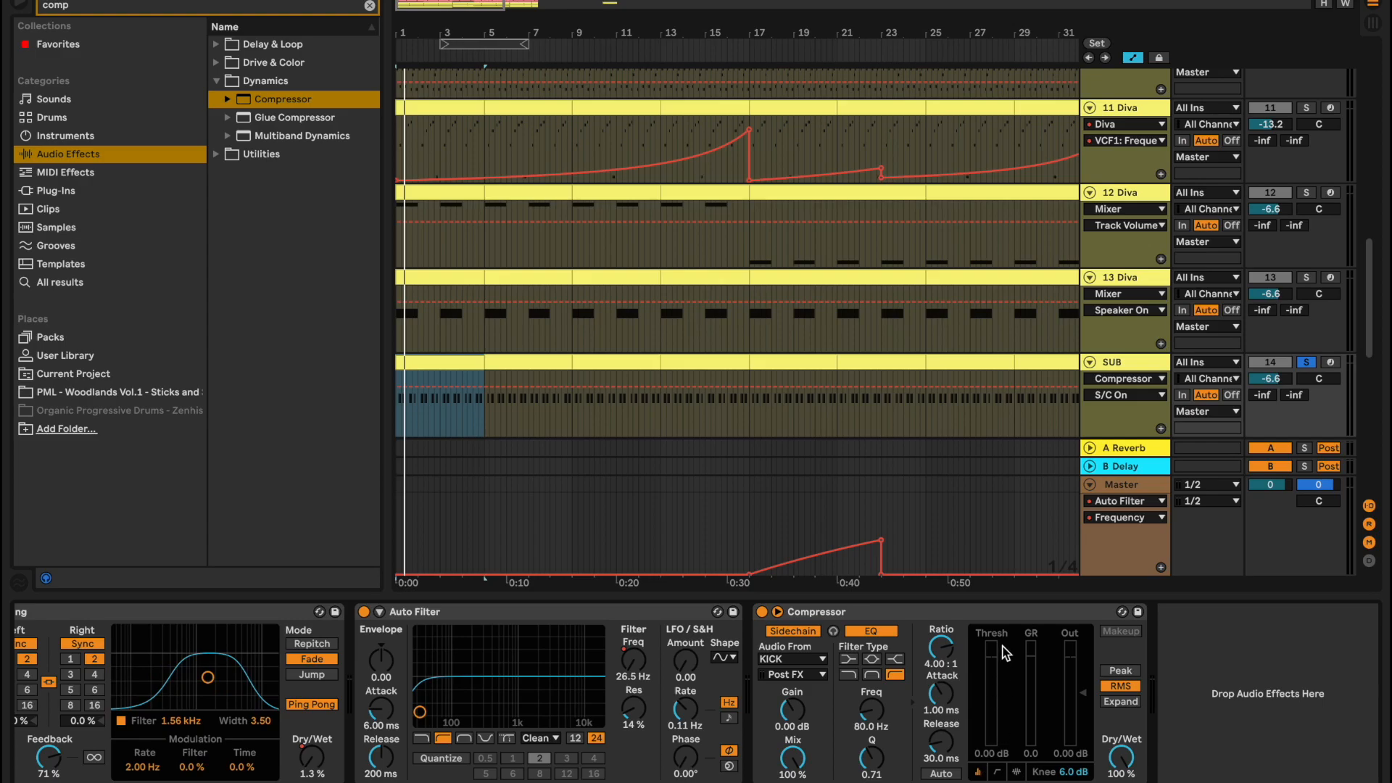
mouse_move(1005, 662)
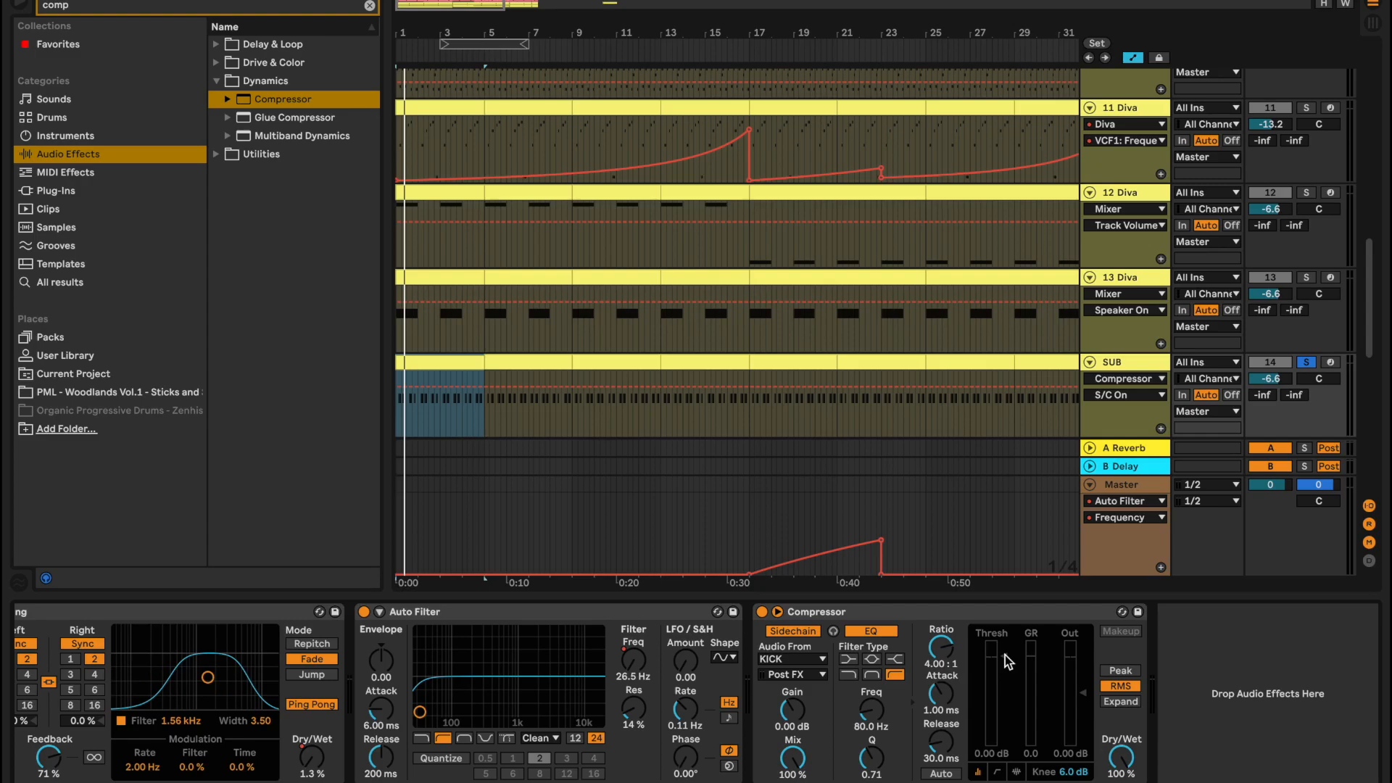
mouse_move(1007, 664)
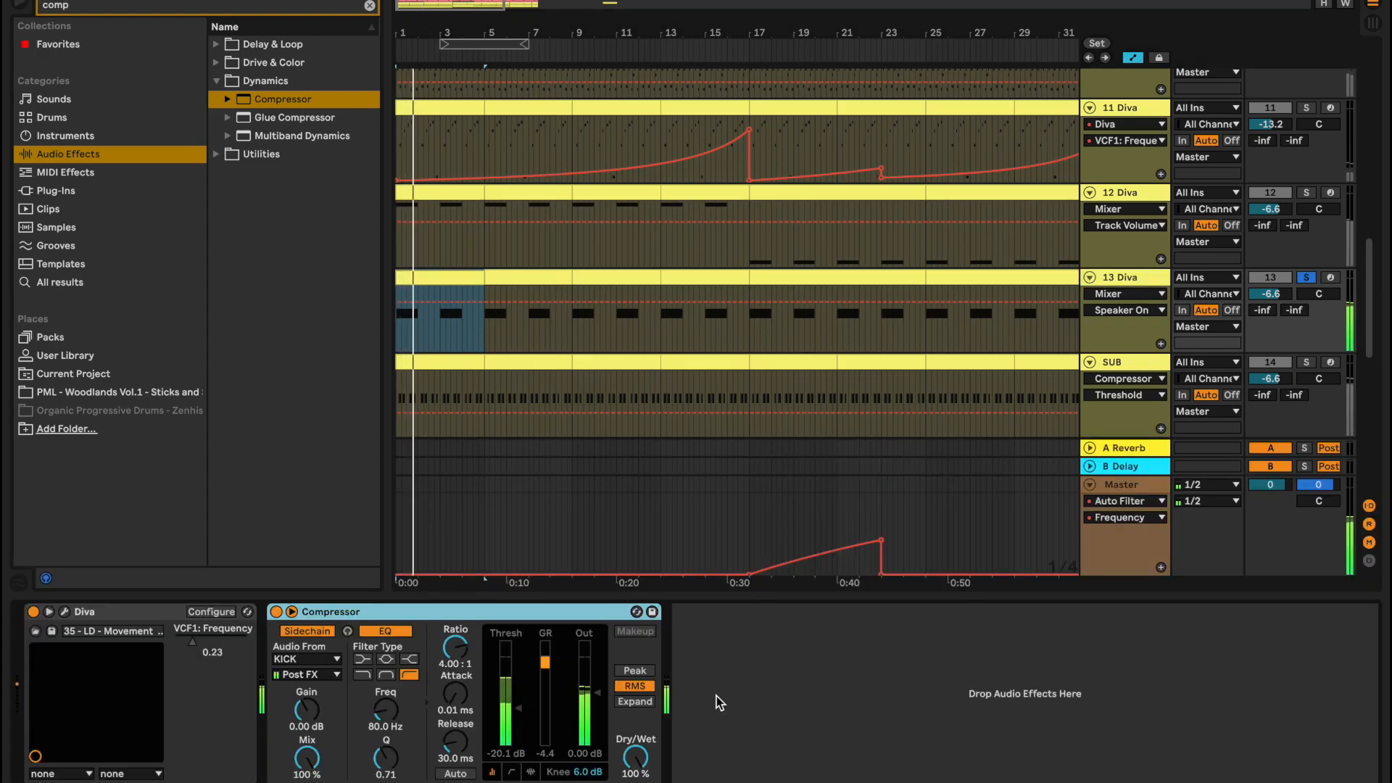
Give 13 Diva's KICK-keyed Compressor a threshold near -20 dB and 0.01 ms attack
click(276, 611)
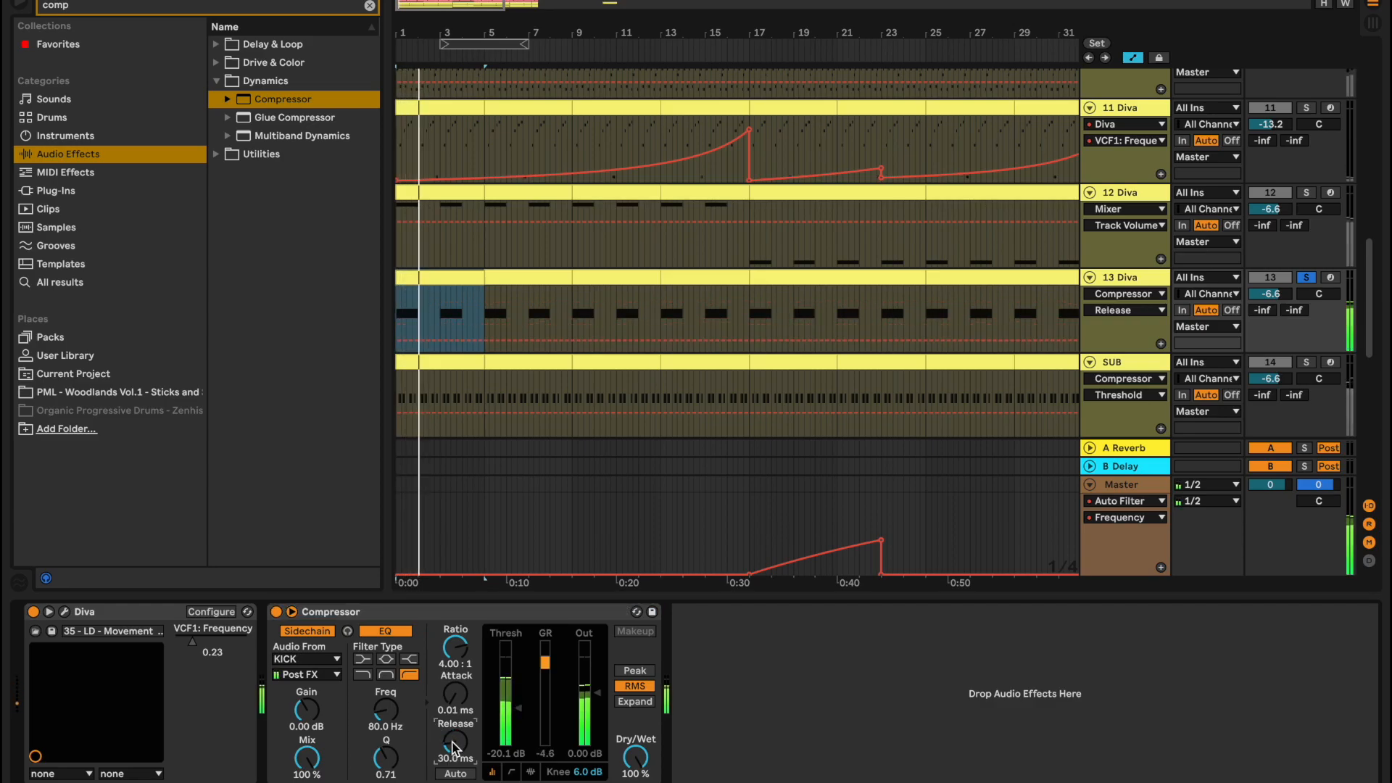
scroll(up, 3)
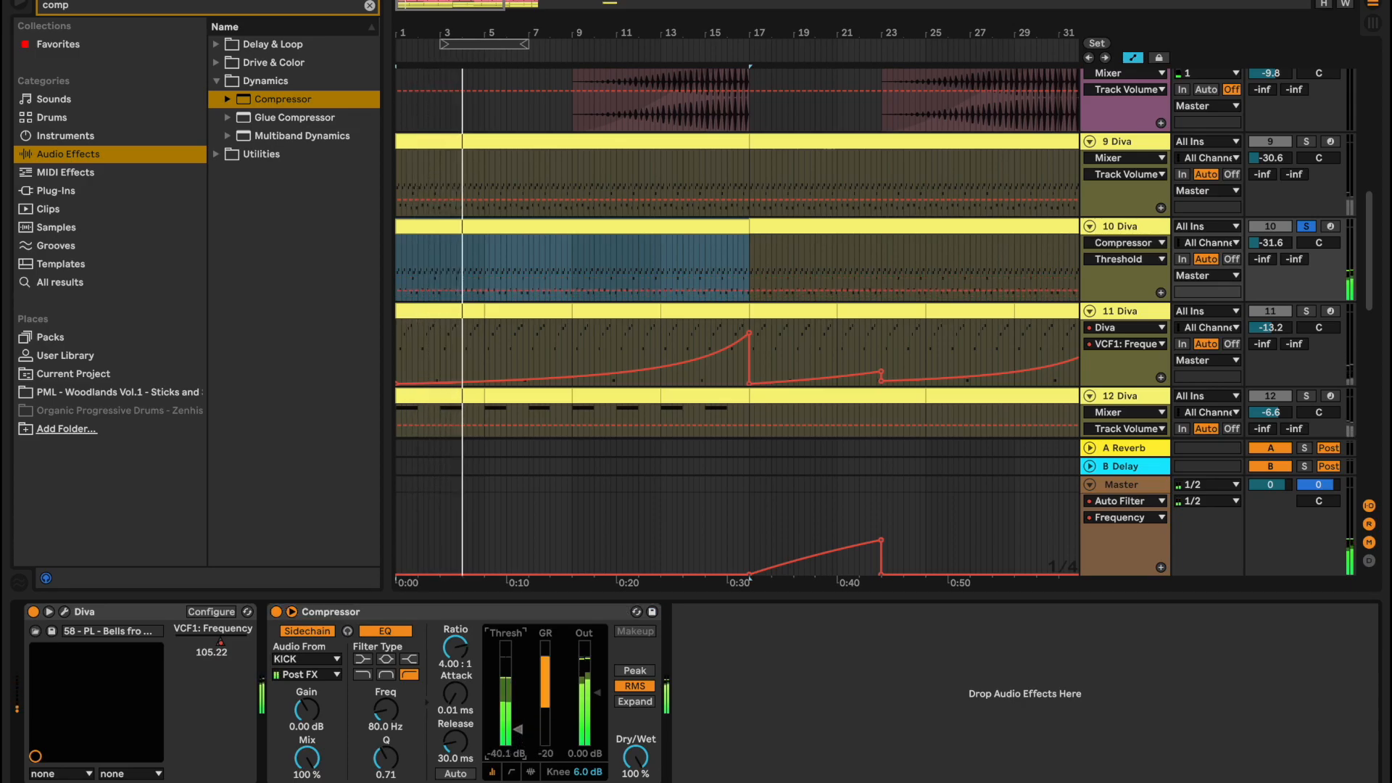
Set 10 Diva's KICK-keyed Compressor to -21.9 dB threshold and 0.04 ms attack
click(1305, 226)
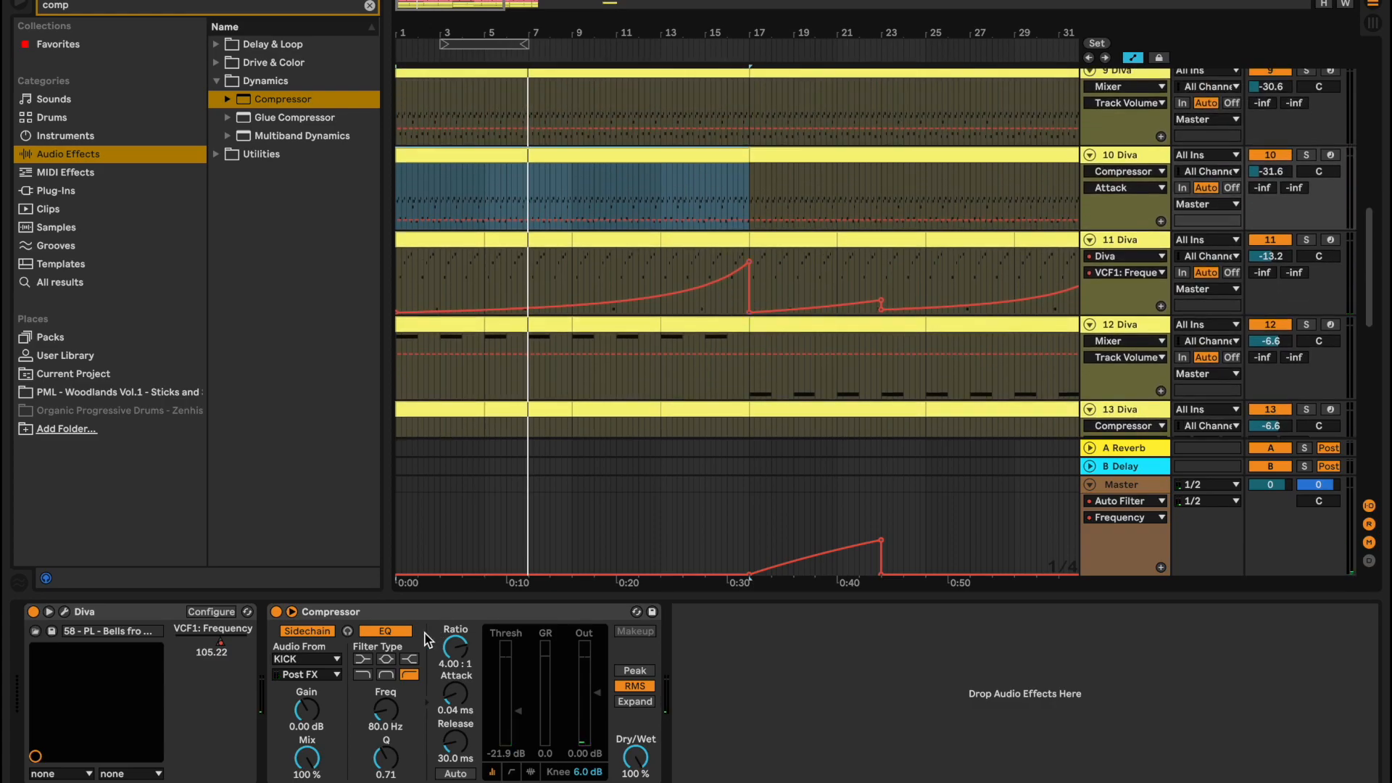
scroll(down, 3)
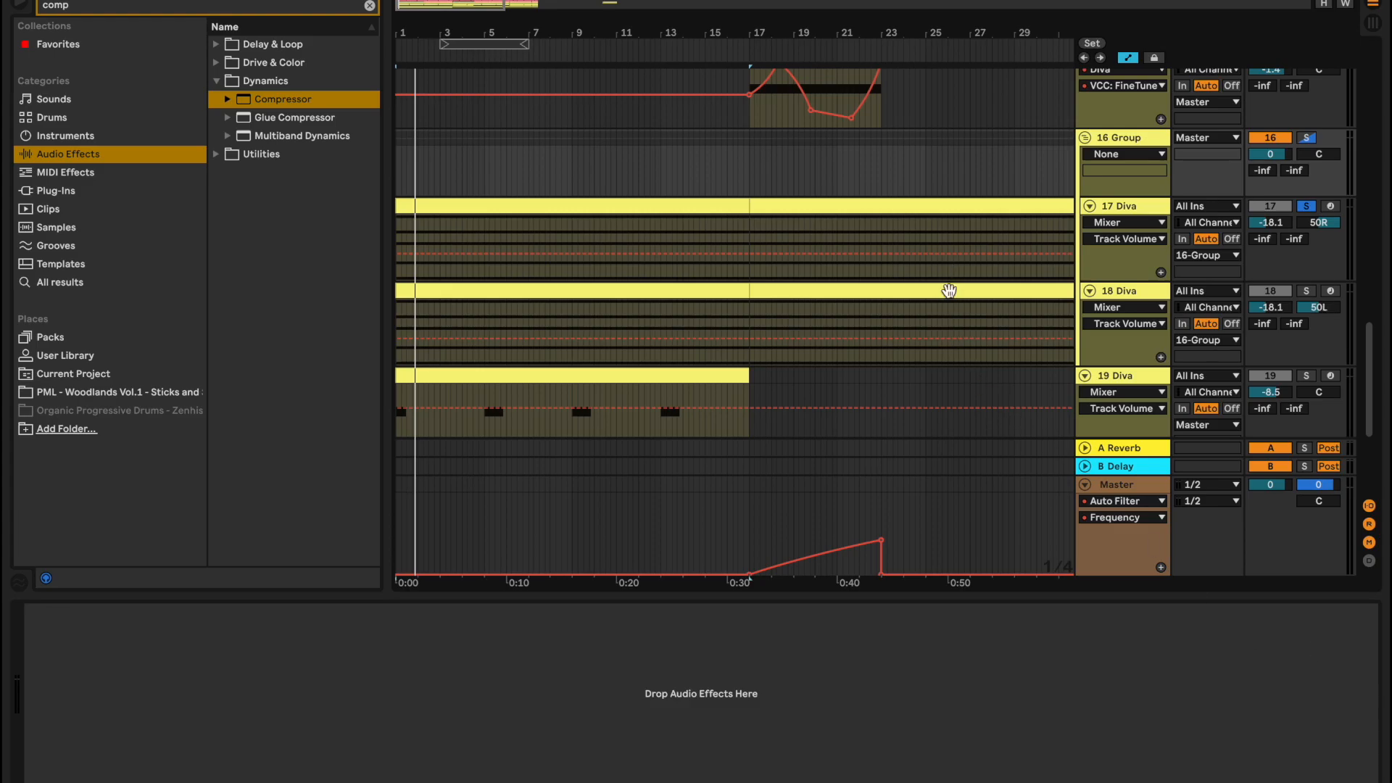
mouse_move(493, 210)
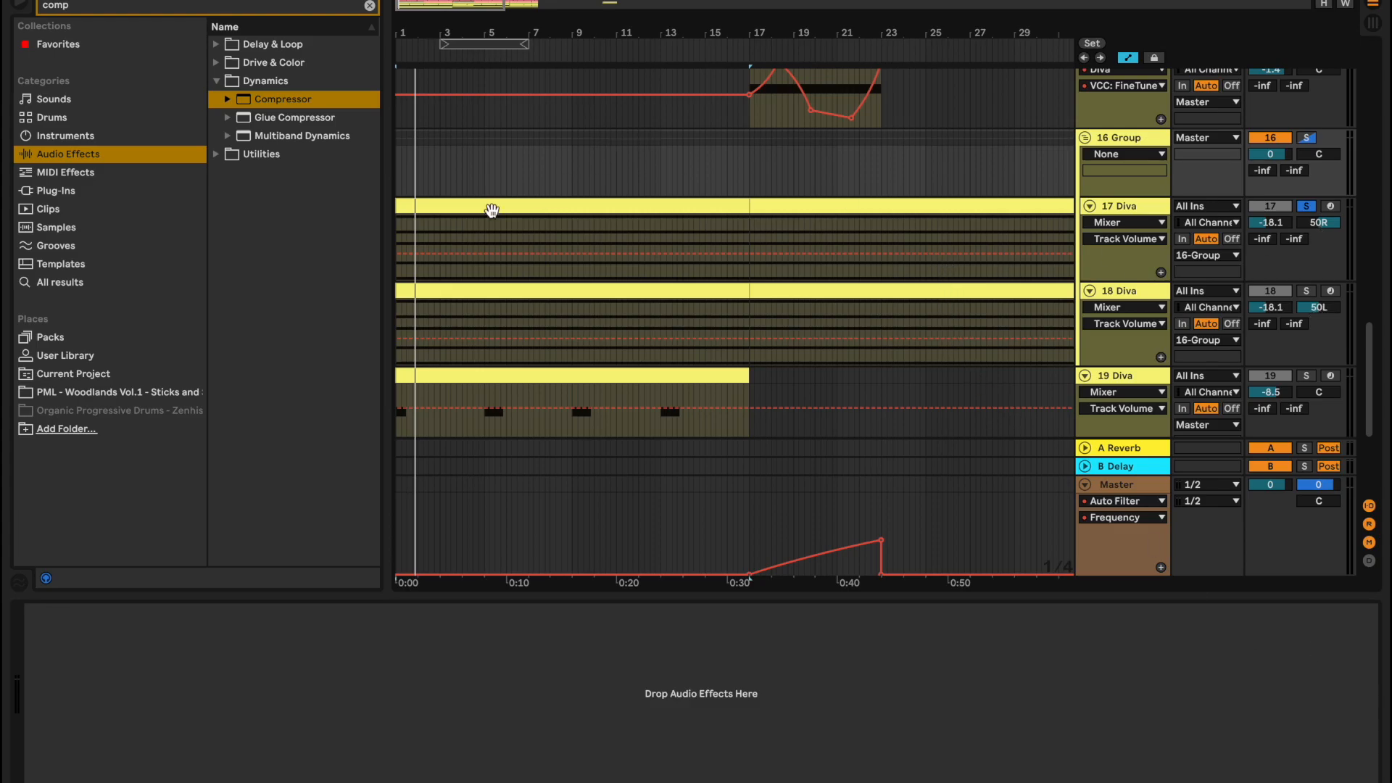
mouse_move(455, 237)
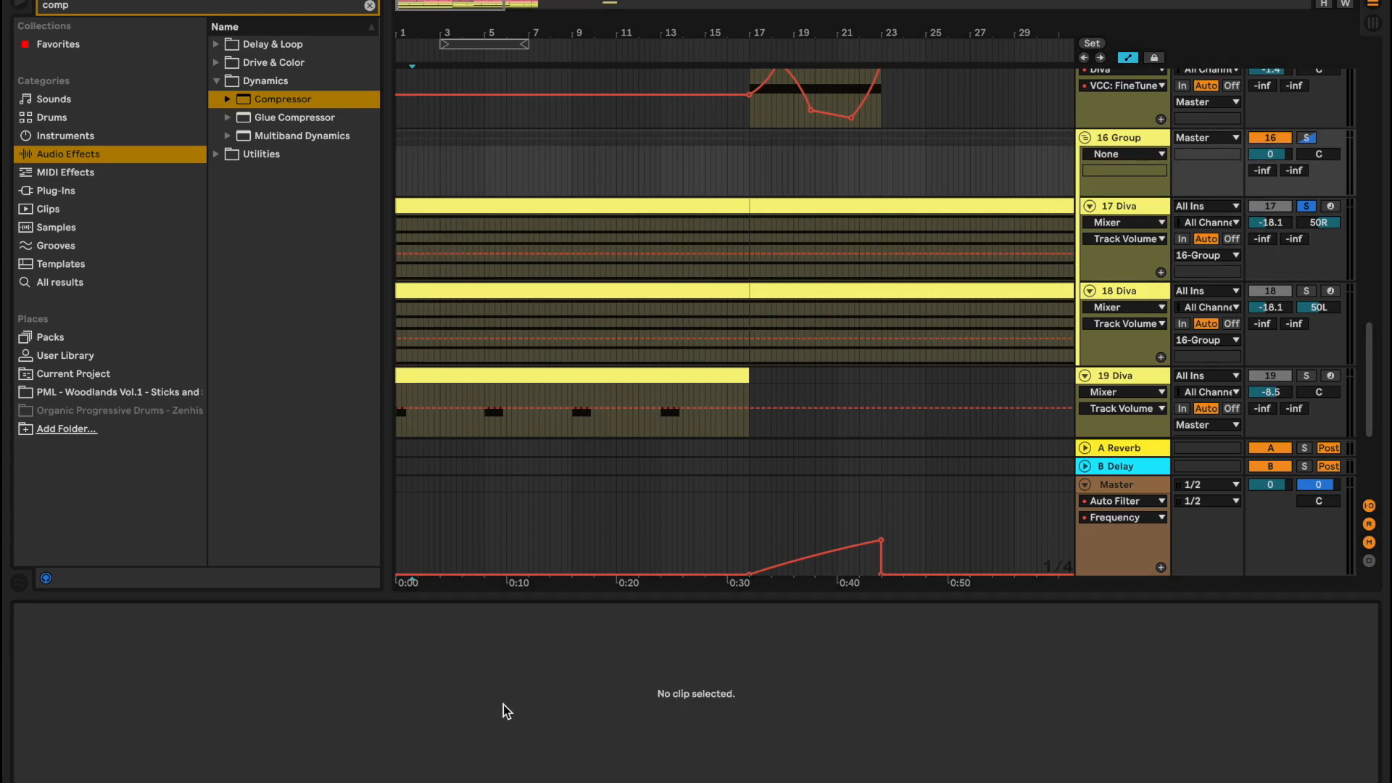
Add a Compressor to the 16 Group track holding 17 Diva and 18 Diva
double_click(282, 98)
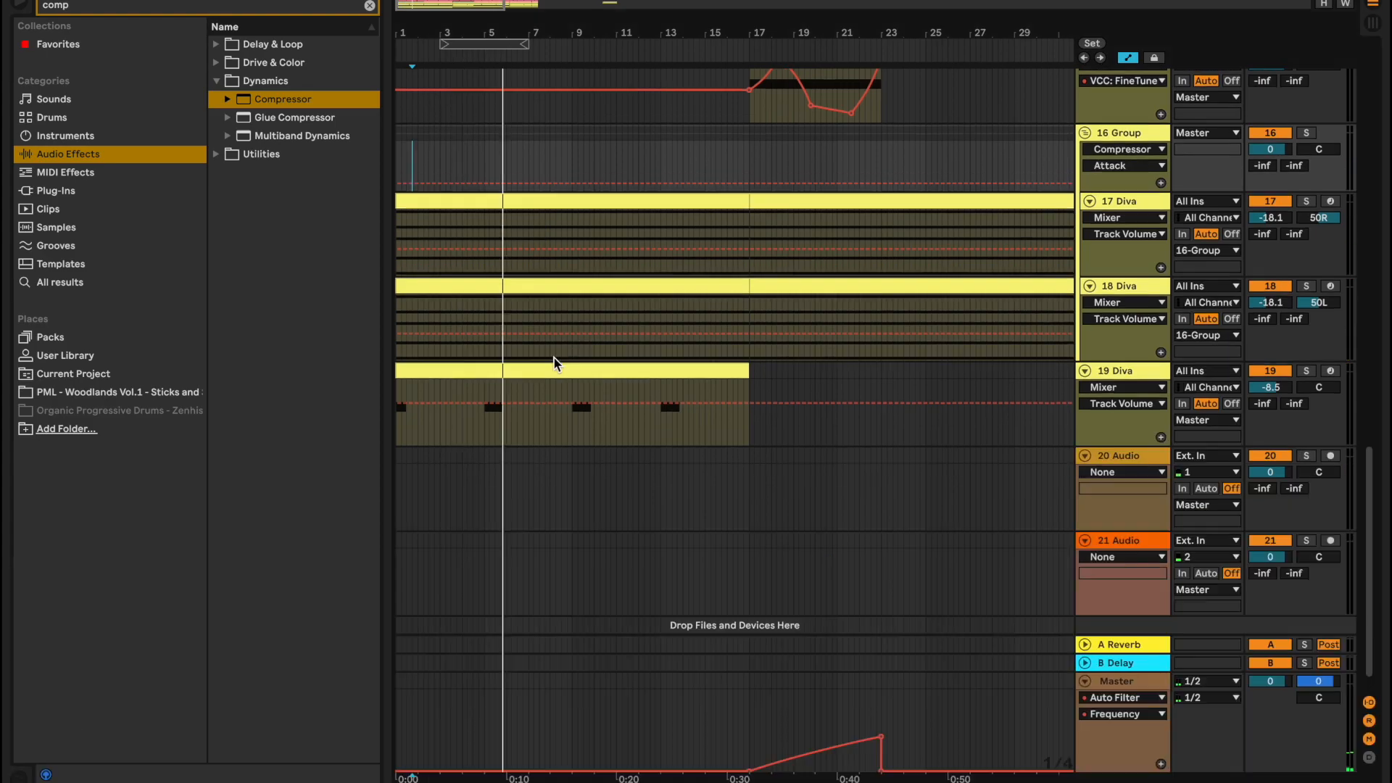
scroll(up, 3)
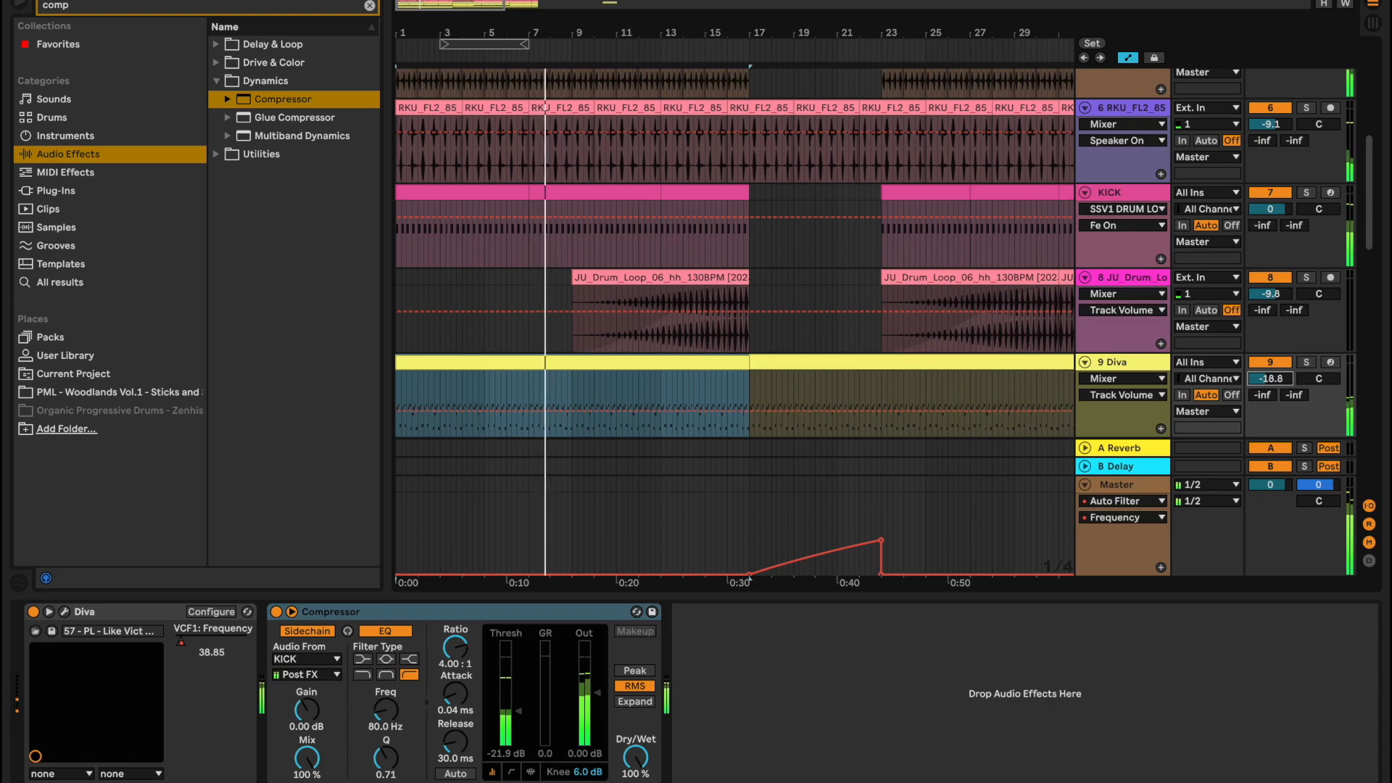
Give 9 Diva a KICK-keyed Compressor at -21.9 dB threshold, 0.04 ms attack
scroll(down, 3)
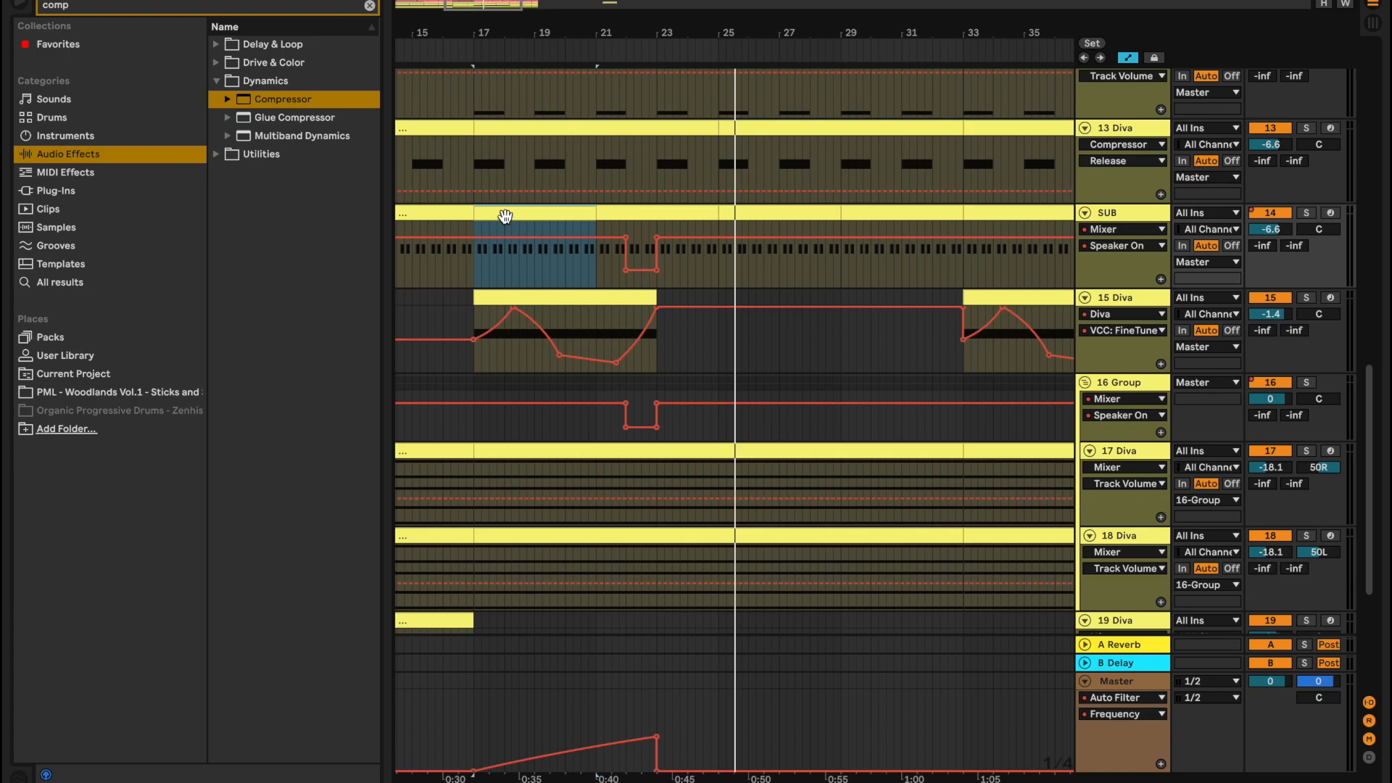
mouse_move(1020, 353)
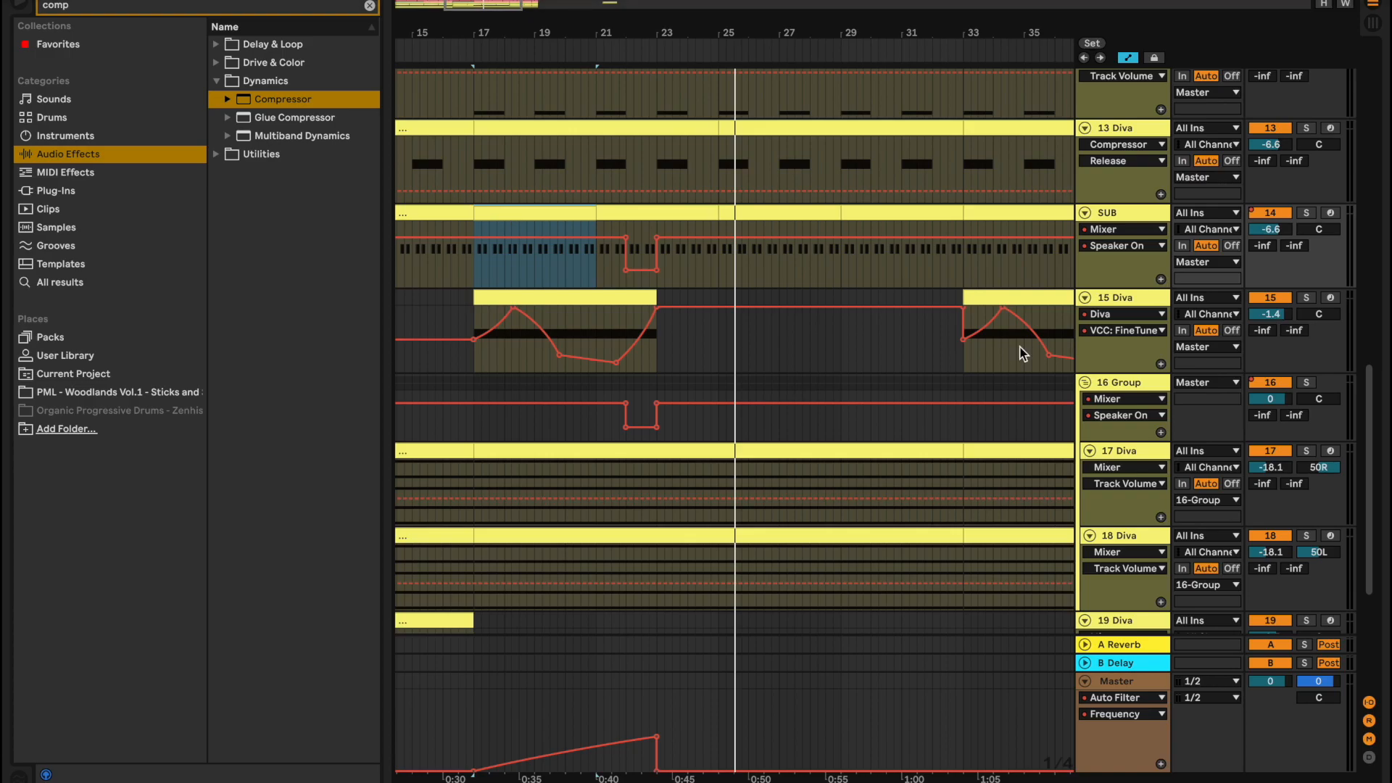